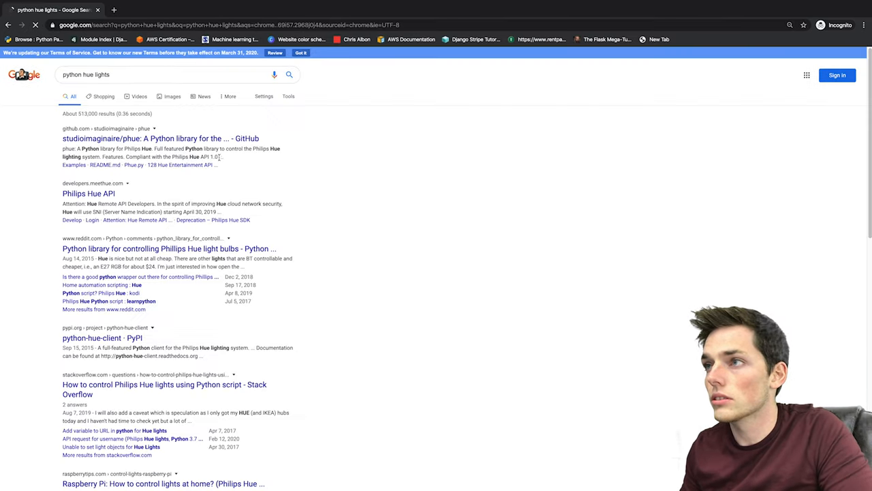
Open the studioimaginaire/phue GitHub page and scroll to its Installation and Examples sections.
left_click(157, 139)
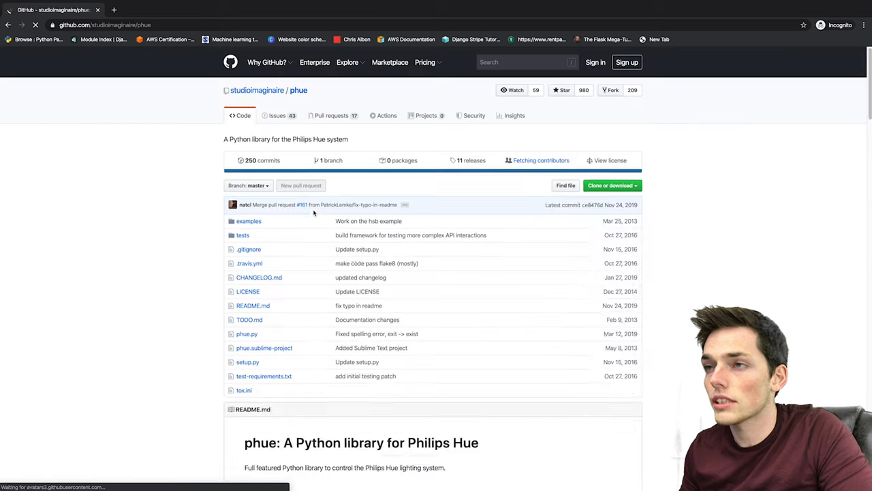
scroll("down", 3)
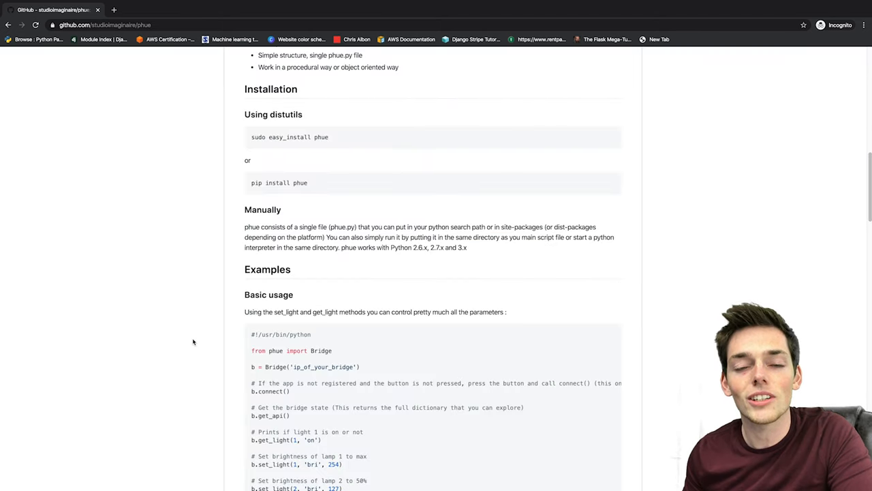
scroll("down", 3)
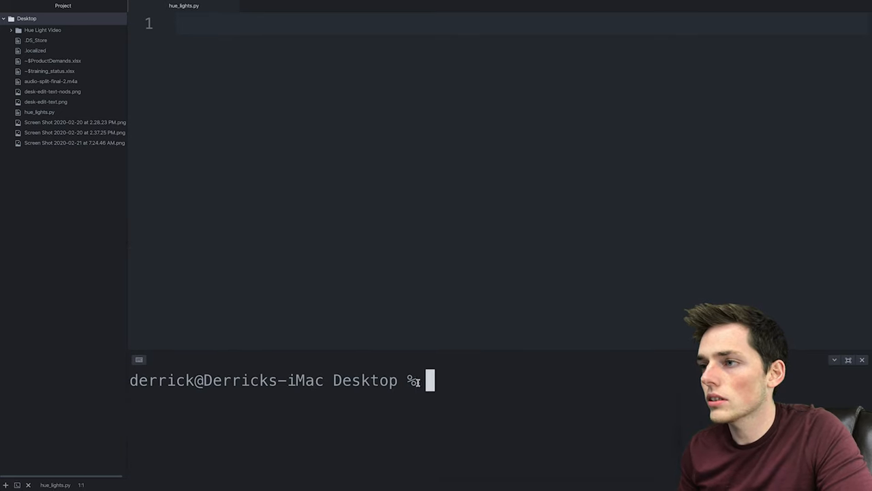
Install phue with pip3 and begin hue_lights.py with 'from phue import Bridge'.
type("pip3 inst")
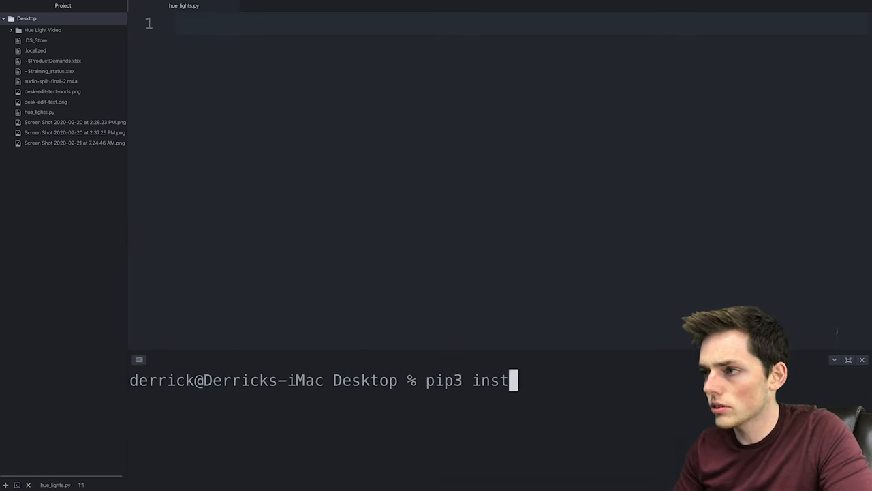
type("all phue")
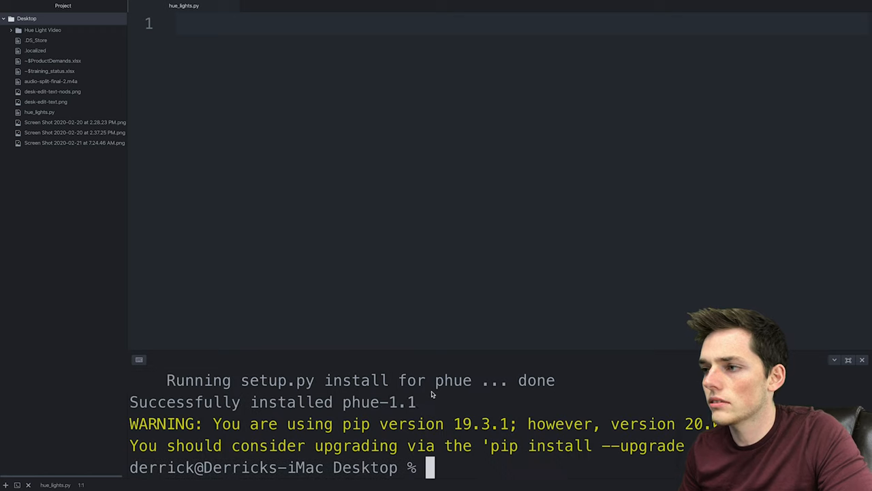
left_click(264, 107)
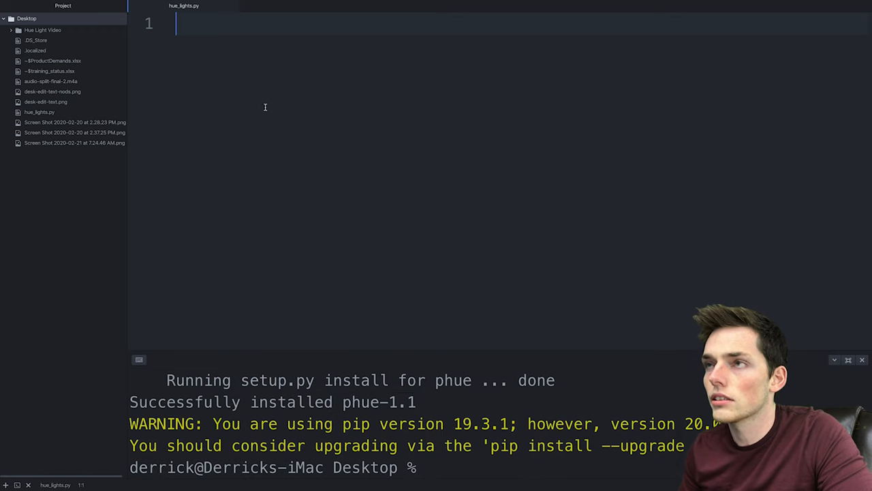
type("import phue")
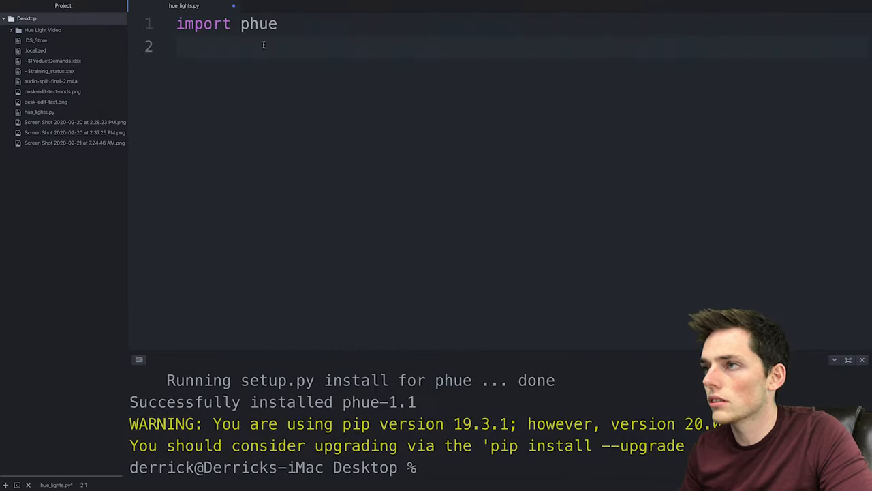
type("from phue import Bridge")
type("b = Bridge('ip_of_your_bridge')")
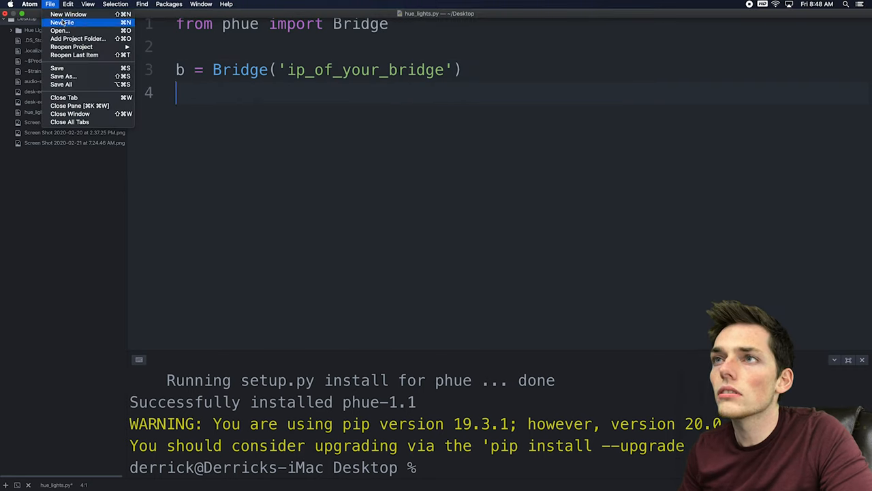
Create ip_address.py containing a bridge_ip_address variable assigned an IP string.
left_click(76, 23)
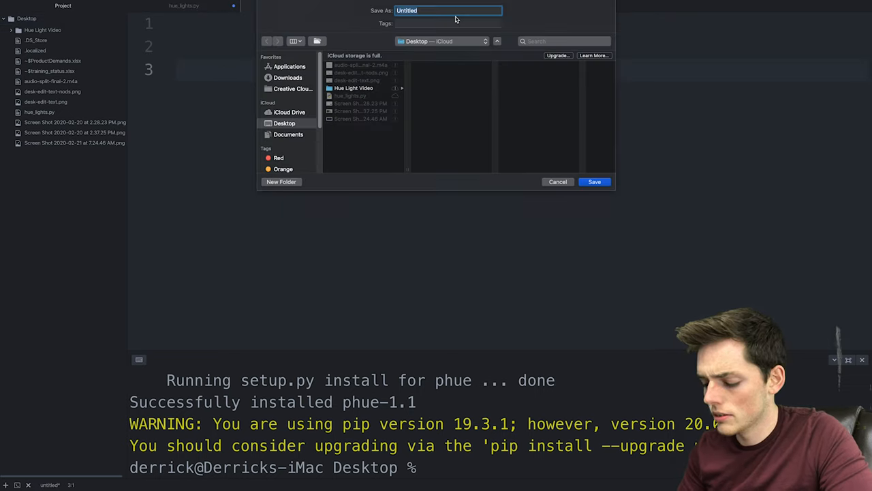
type("ip_addr")
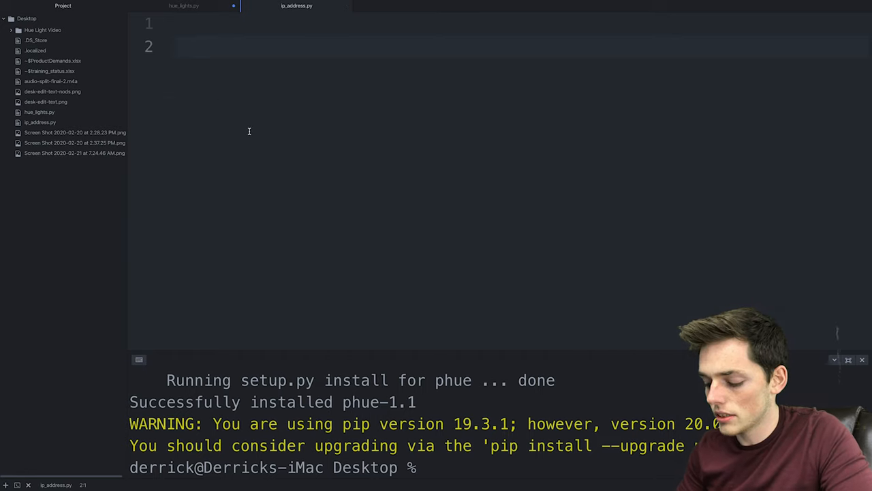
type("bridge_ip_")
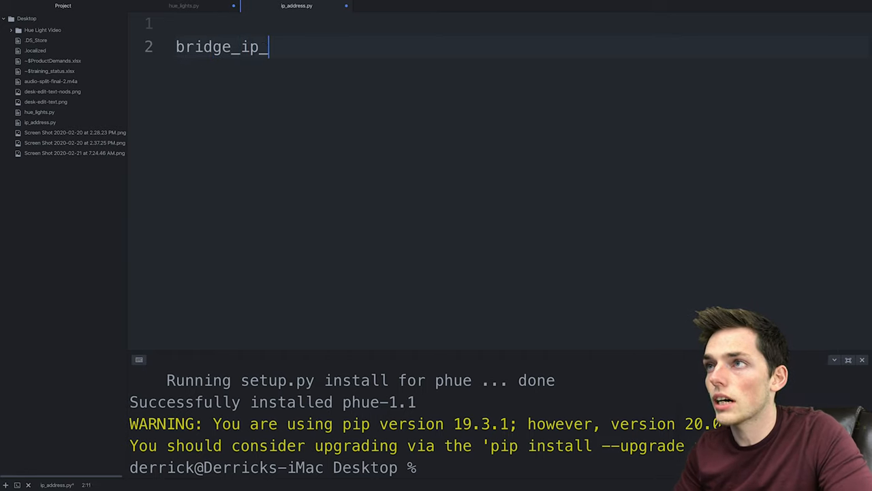
type("address = ''")
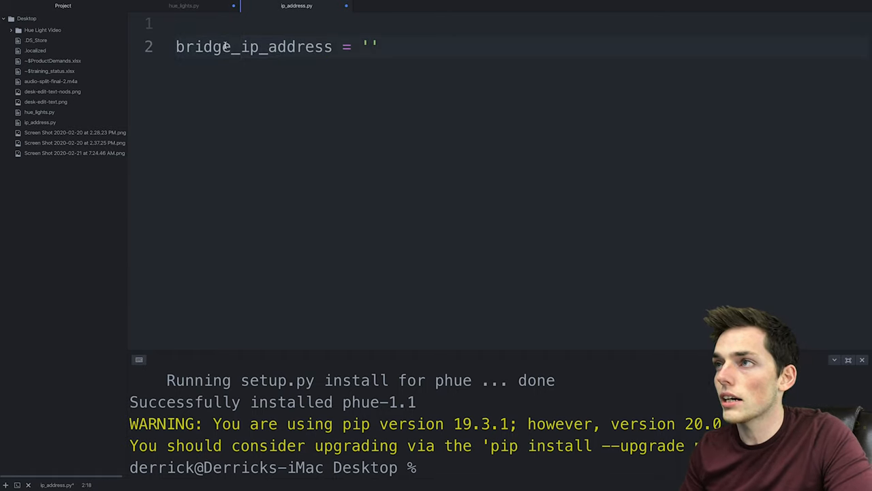
type("1")
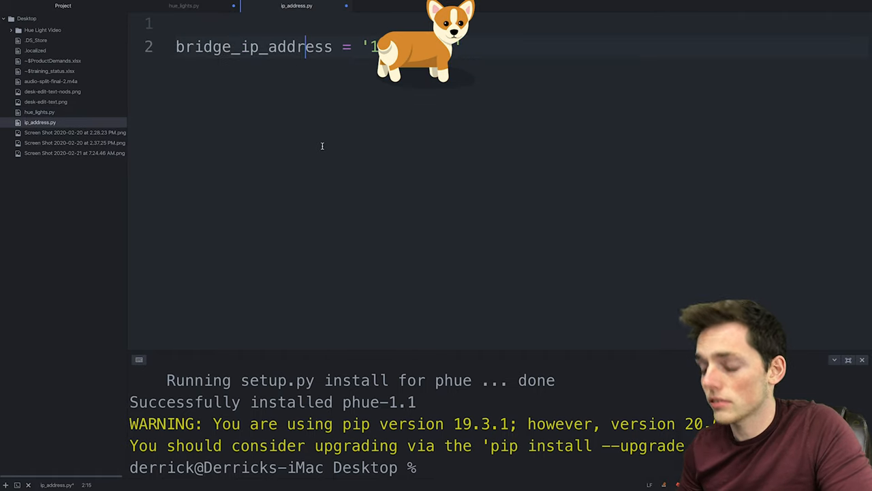
Add 'from ip_address import bridge_ip_address' and replace the Bridge placeholder with ip_address.
left_click(204, 6)
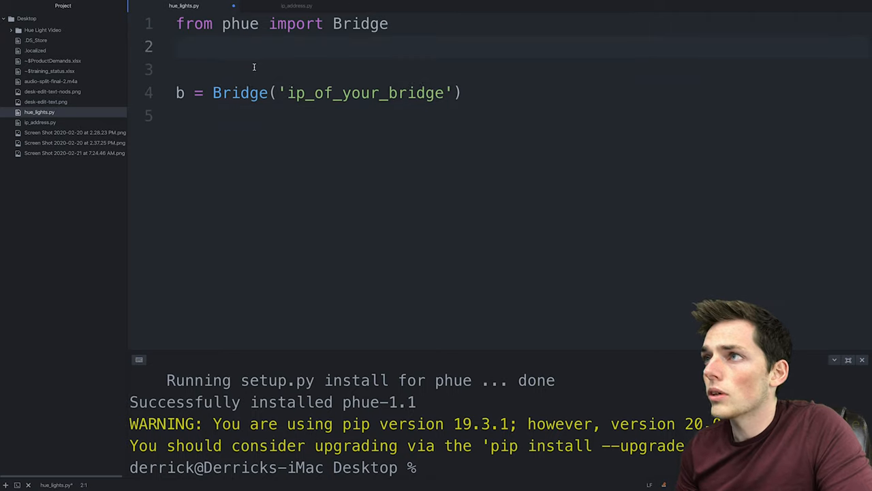
type("from ip_")
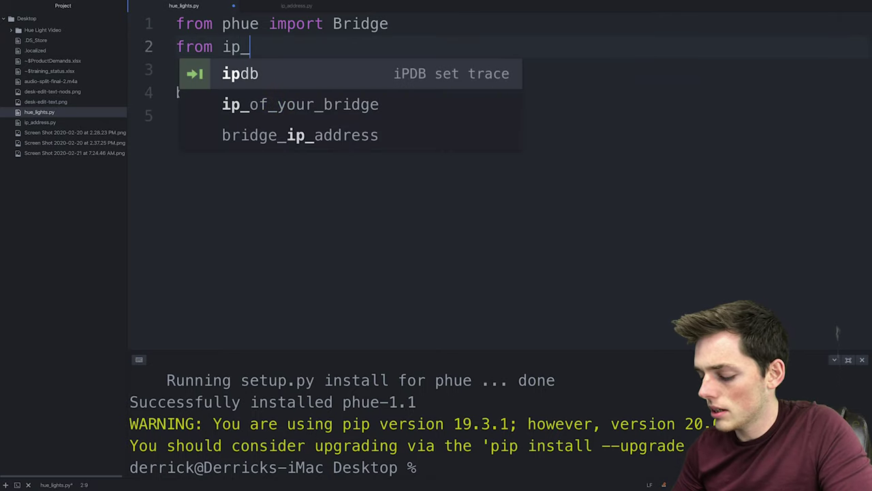
type("address imp")
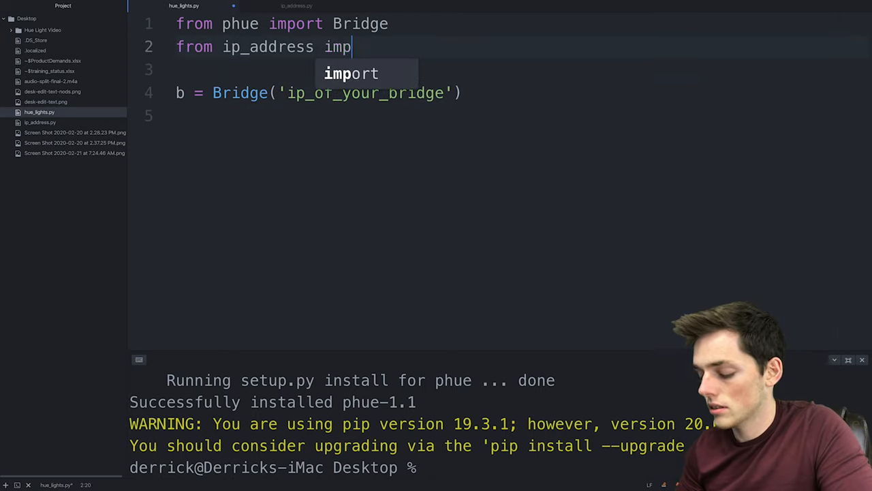
left_click(294, 6)
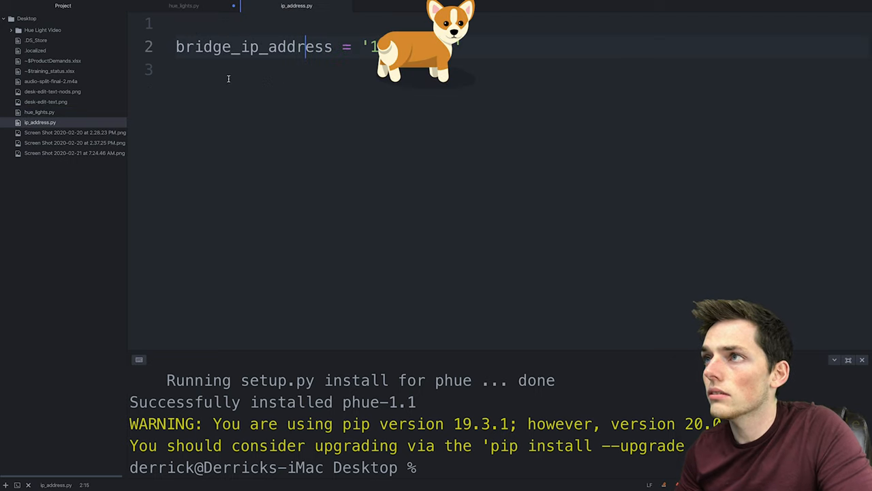
left_click(184, 6)
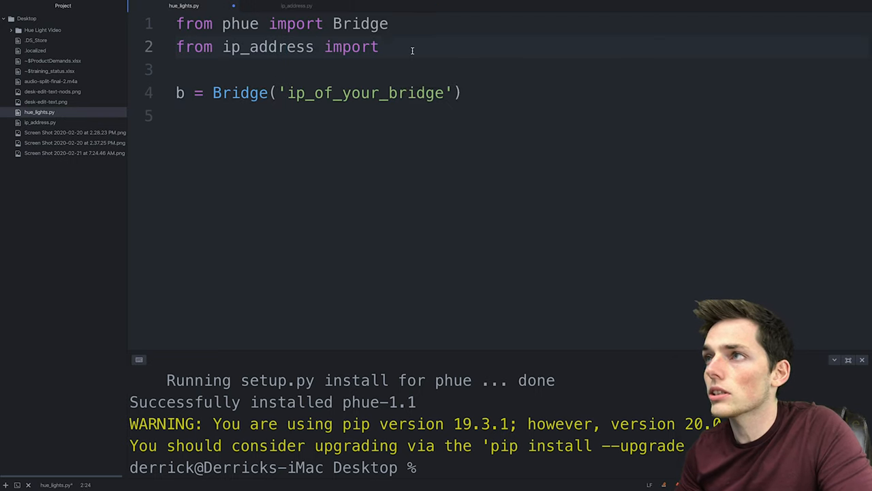
type("bridge_ip_address")
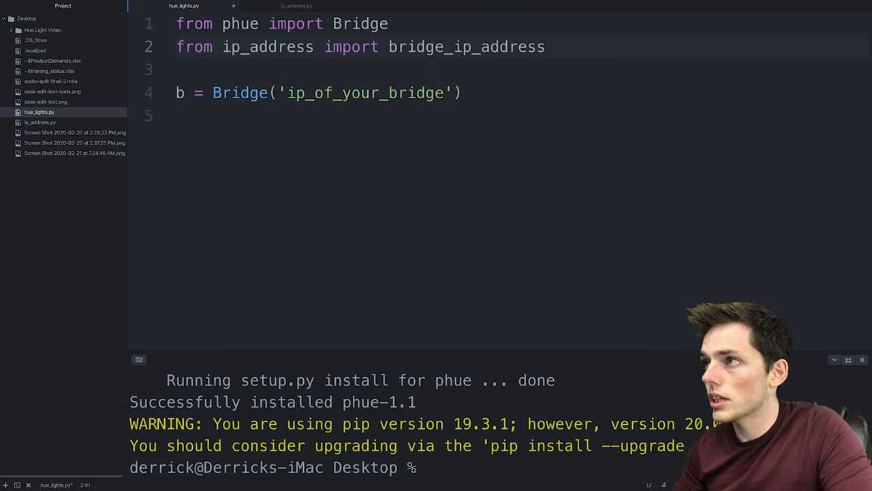
double_click(466, 46)
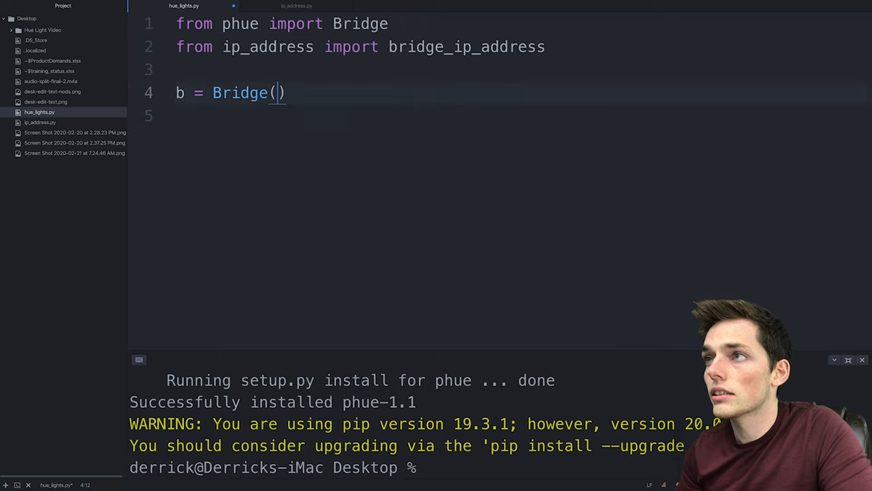
type("ip_address")
left_click(521, 117)
type("b.connect(")
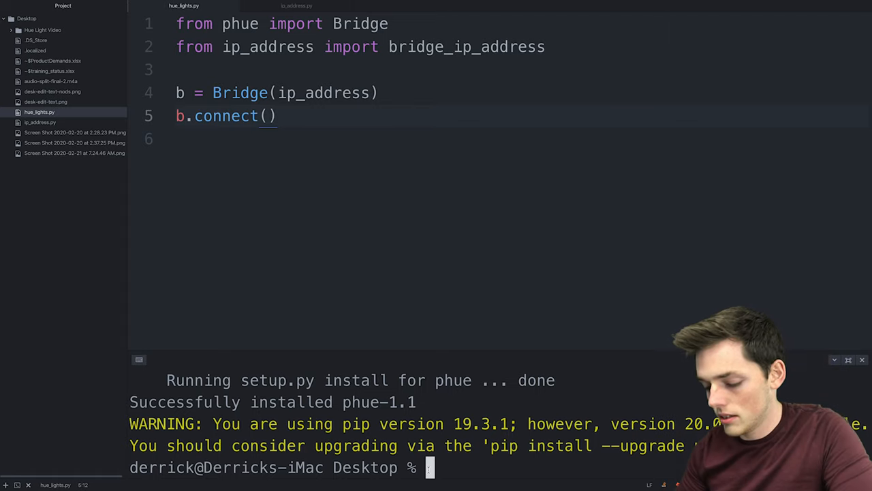
Run python3 hue_lights.py, change Bridge(ip_address) to Bridge(bridge_ip_address), and rerun.
type("python3 h")
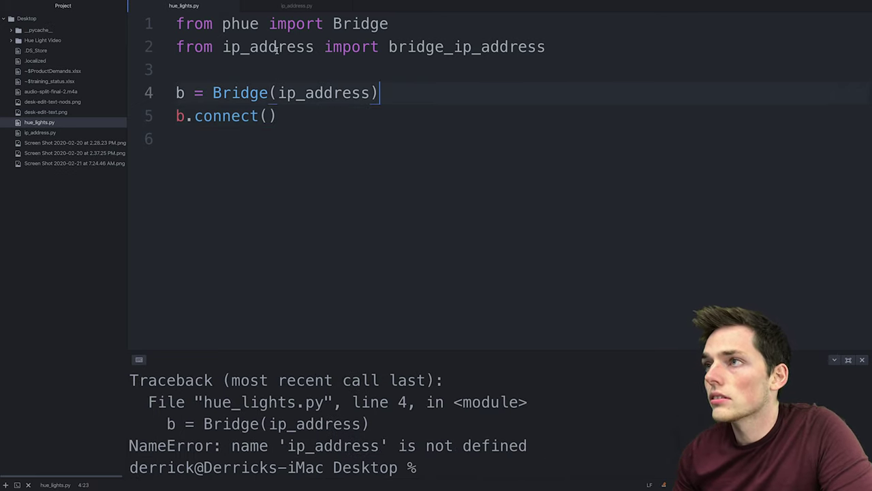
type("bridge_")
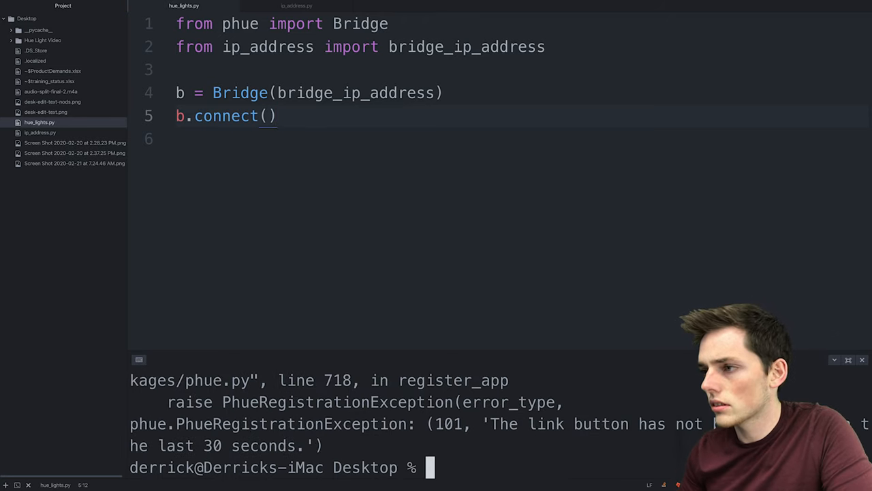
mouse_move(443, 294)
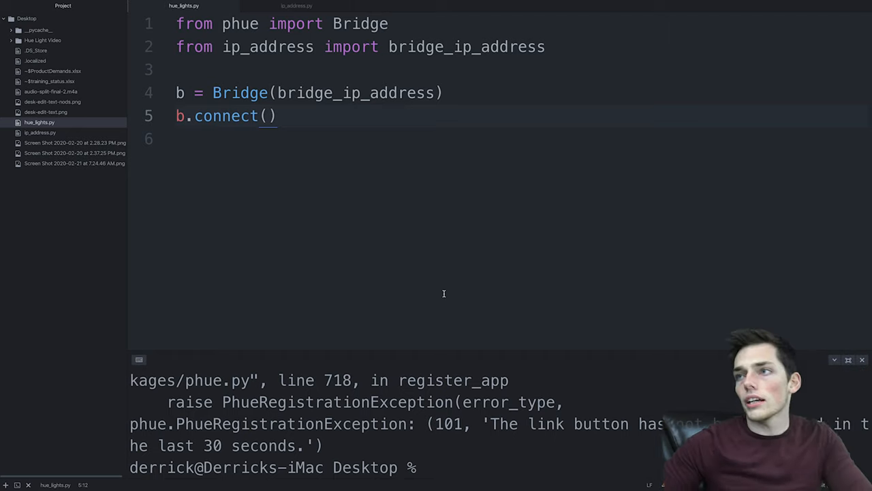
type("python3 hue_lights.py")
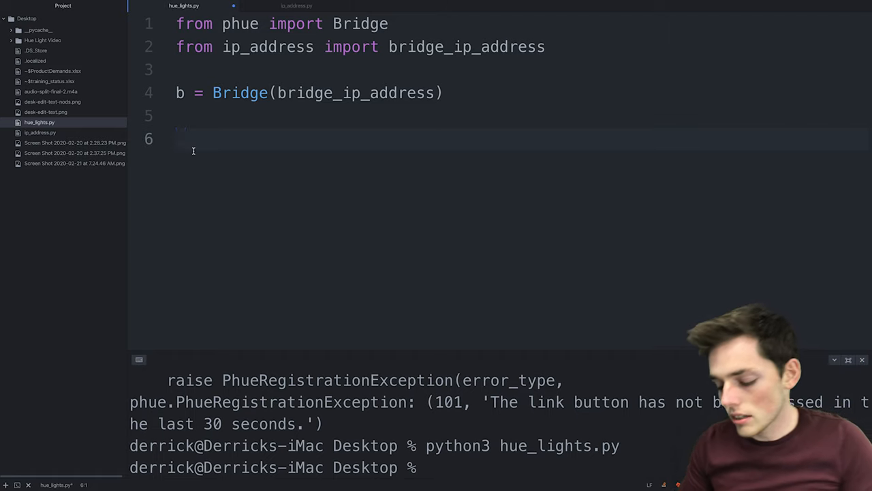
Define access_lights(bridge_ip_address) with b = Bridge(bridge_ip_address), plus an empty film_lights function.
type("def film_lights")
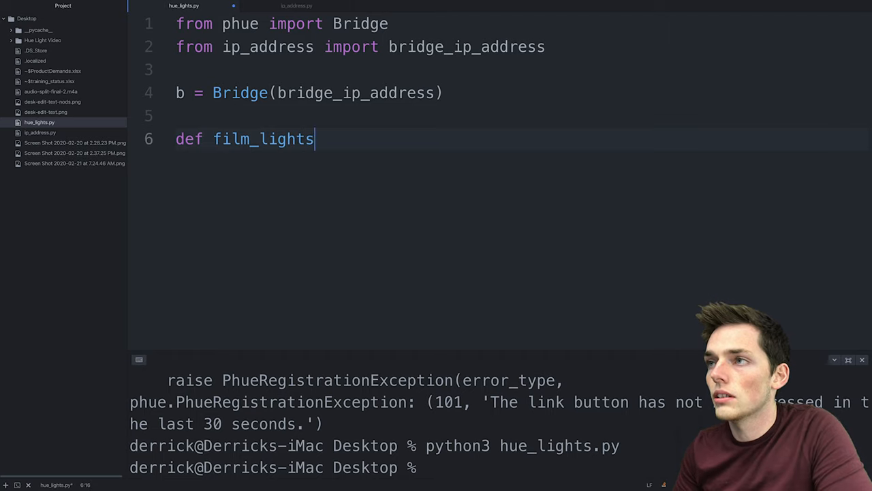
type("():")
type("def access")
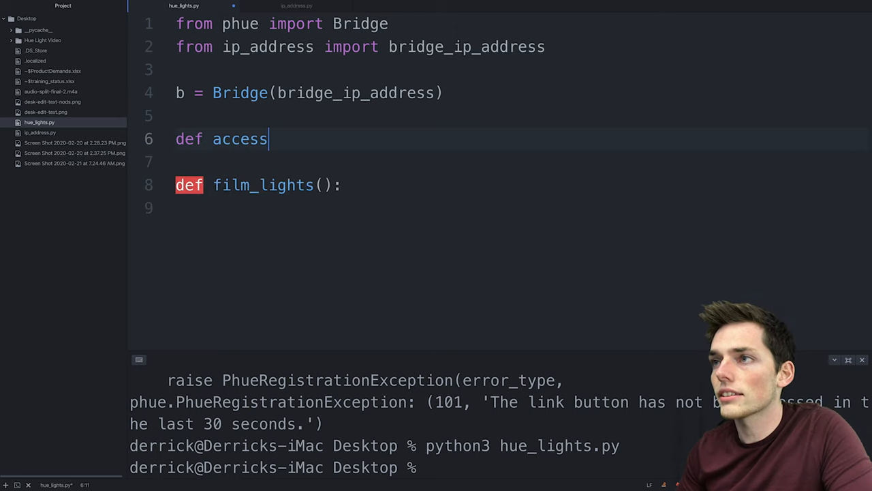
type("_lights():")
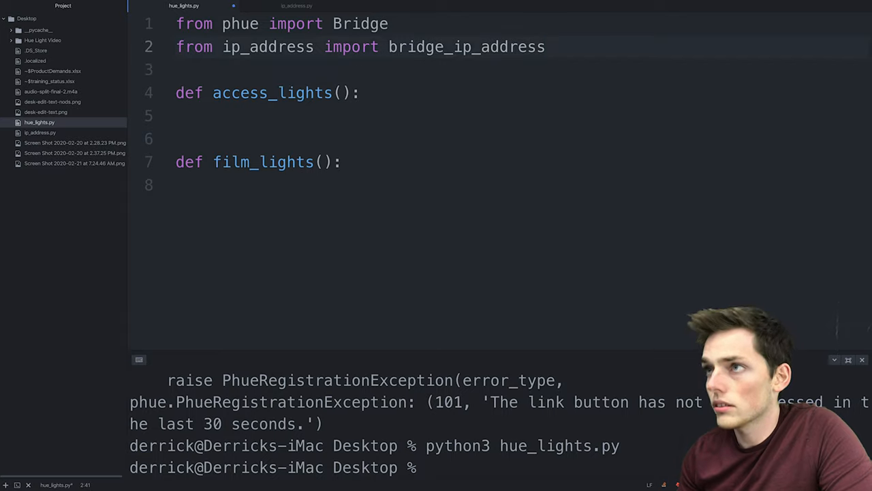
type("b = Bridge(bridge_ip_address)")
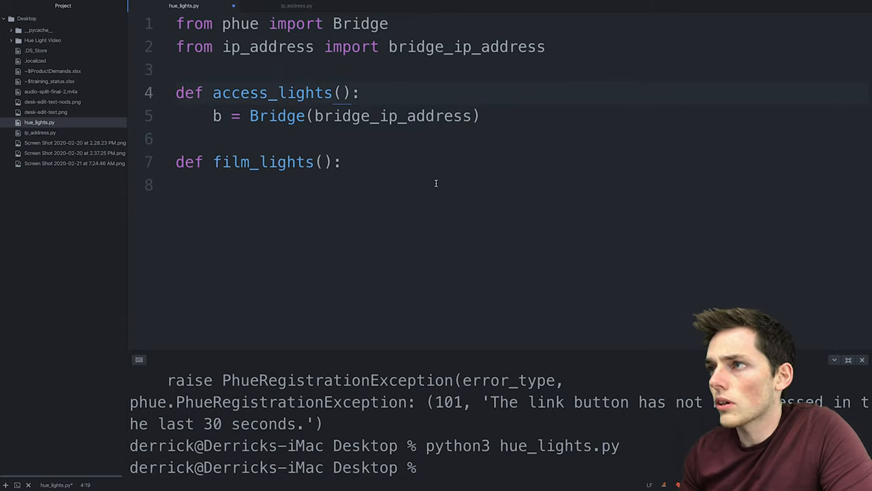
type("bridge_i")
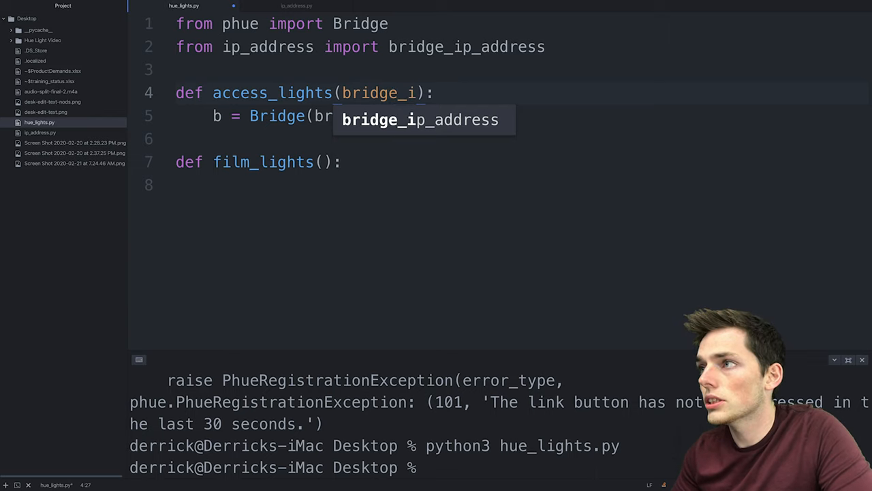
key("Tab")
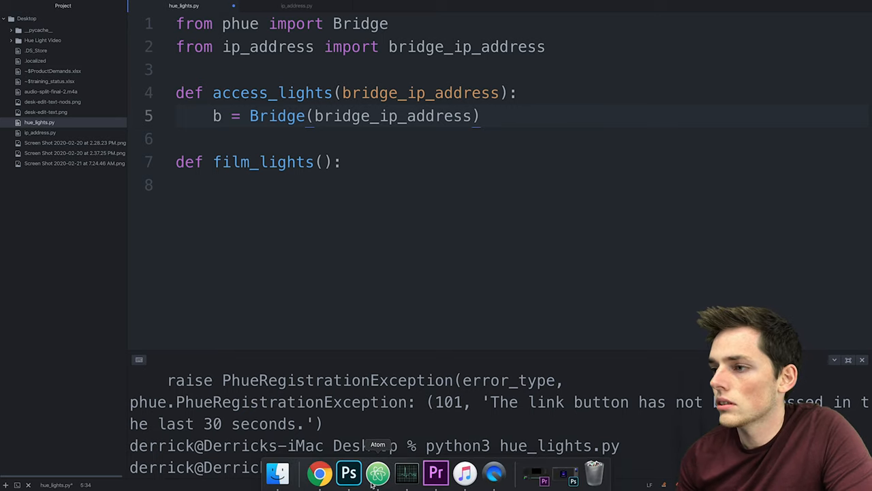
left_click(317, 473)
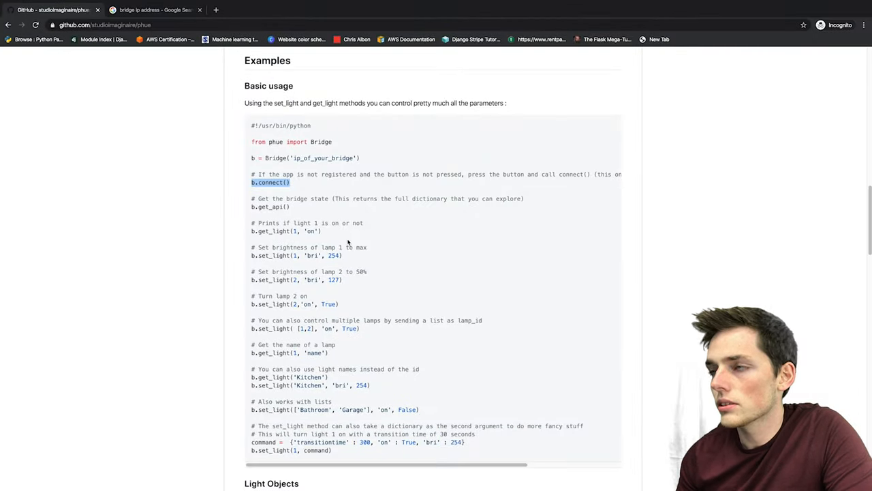
scroll("down", 3)
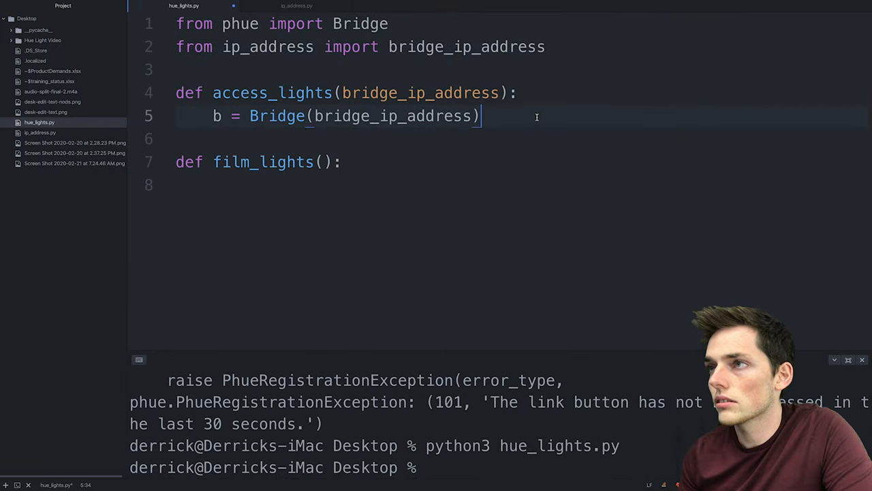
Have access_lights store b.get_light_objects('name') in light_names_list and return it.
type("lights = b.get_light_objects('id')")
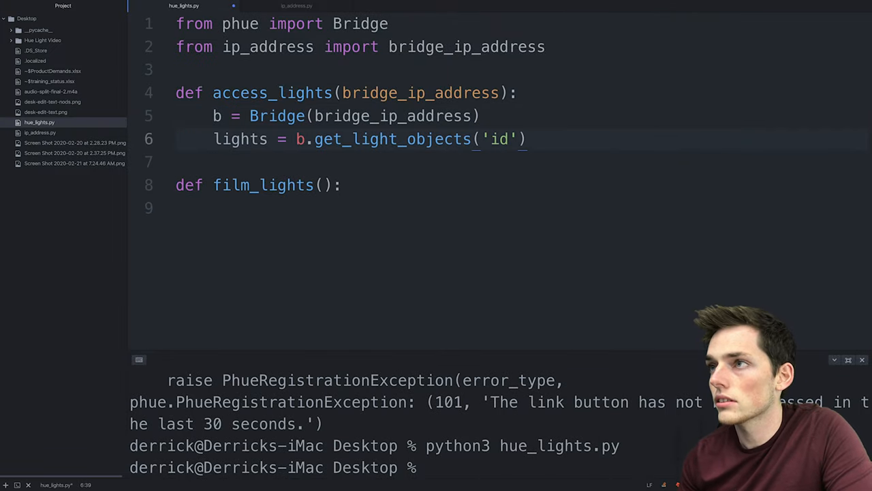
key("Backspace")
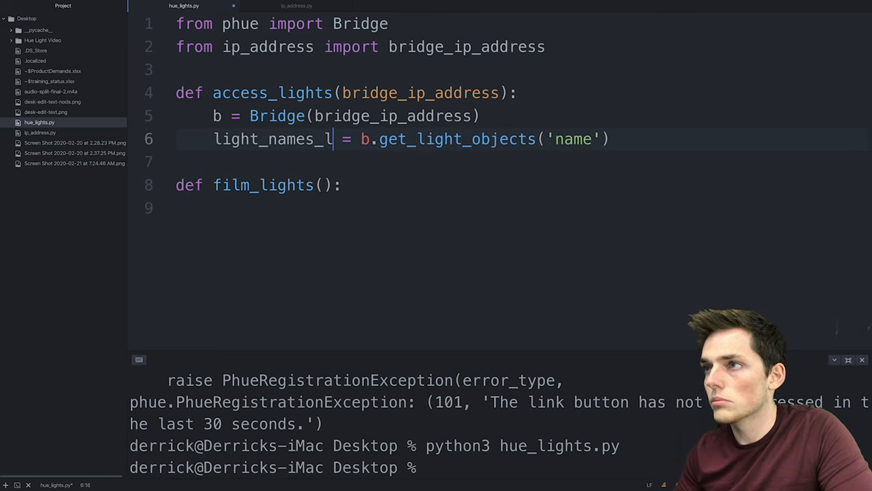
type("ight")
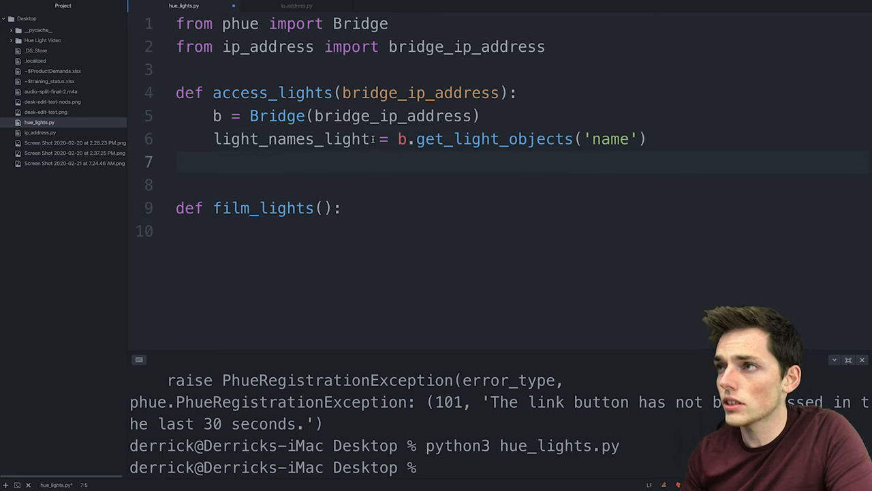
type("retur")
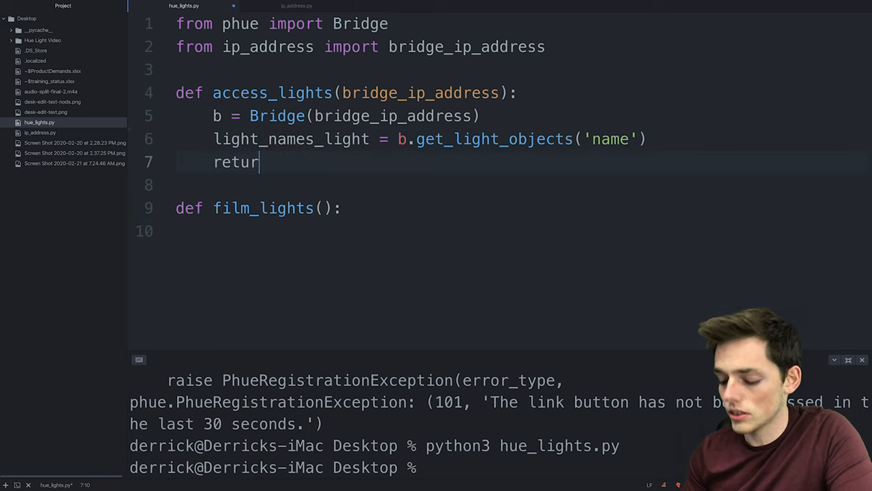
type("light_names_list")
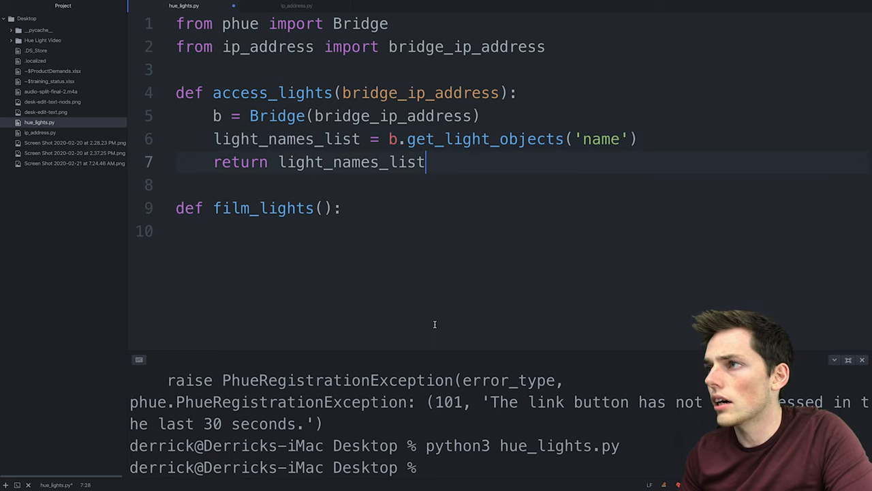
In film_lights, assign lights = acces_light(bridge_ip_address) and start 'for light in lights:'.
left_click(343, 208)
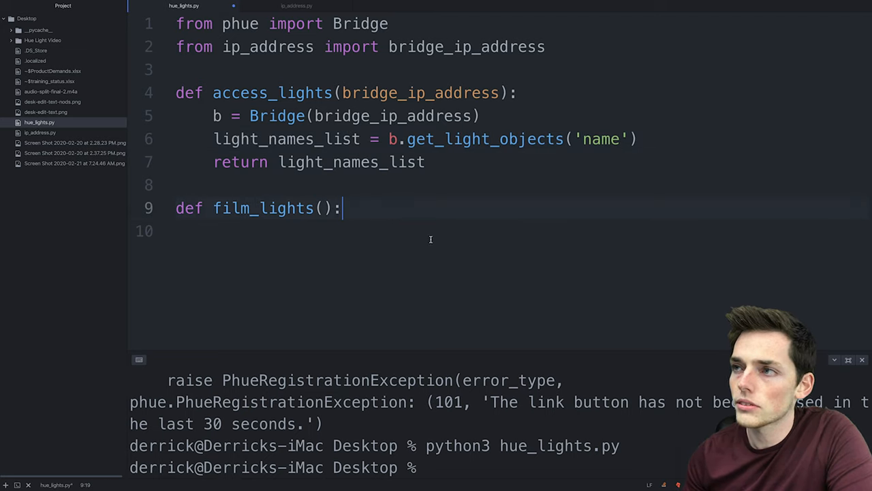
type("lig")
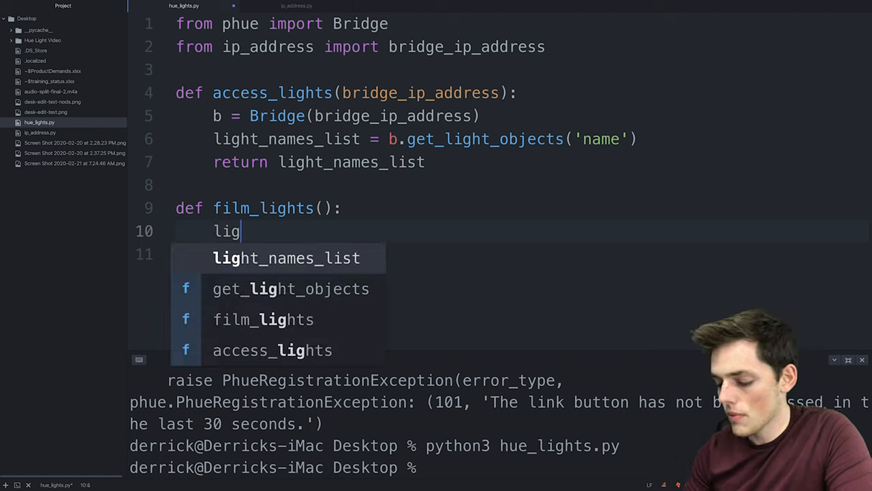
type("hts =")
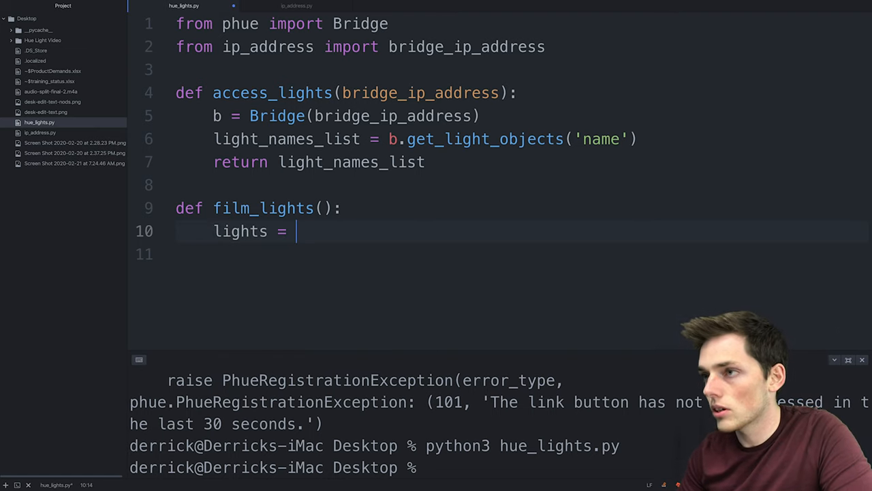
type("acces_light(")
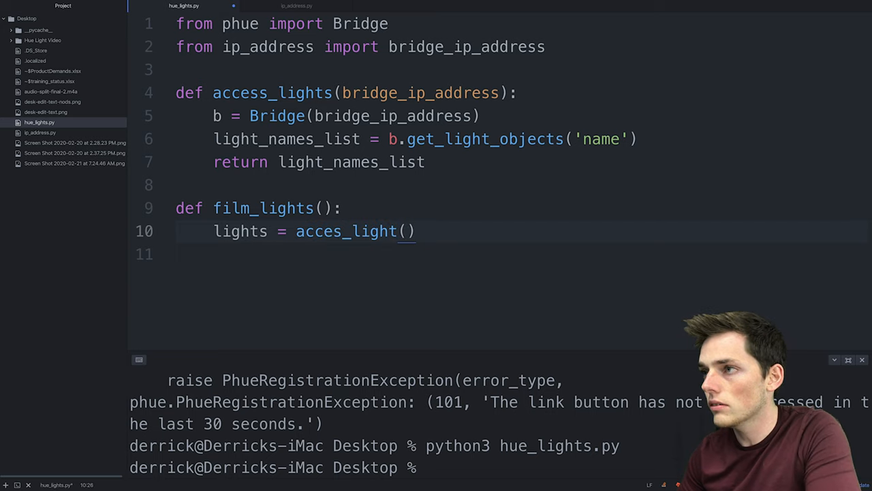
type("bridge_ip_address")
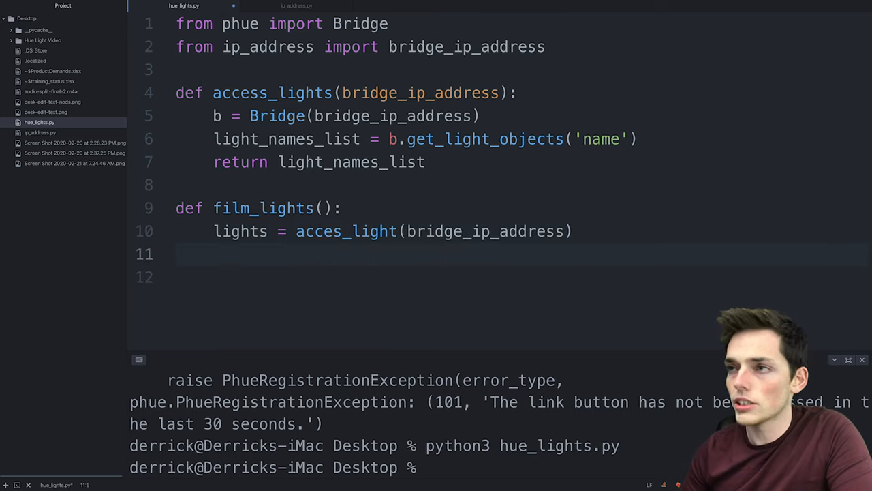
type("for light")
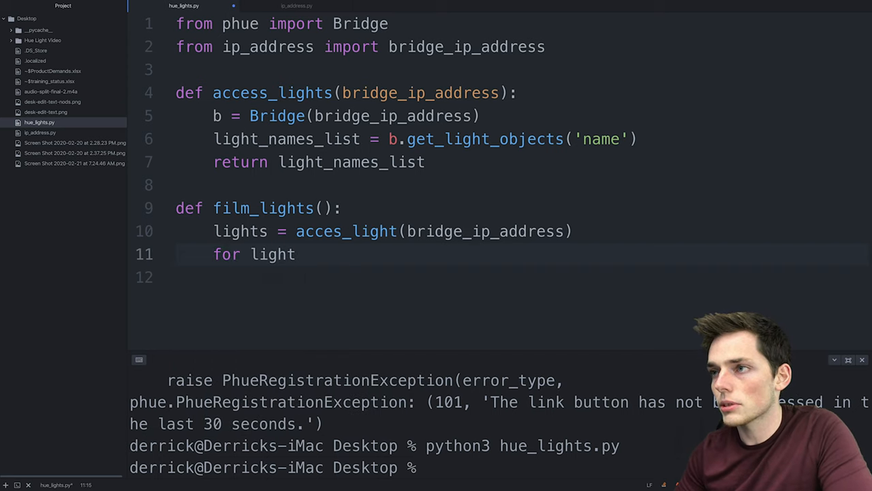
type("in lights:")
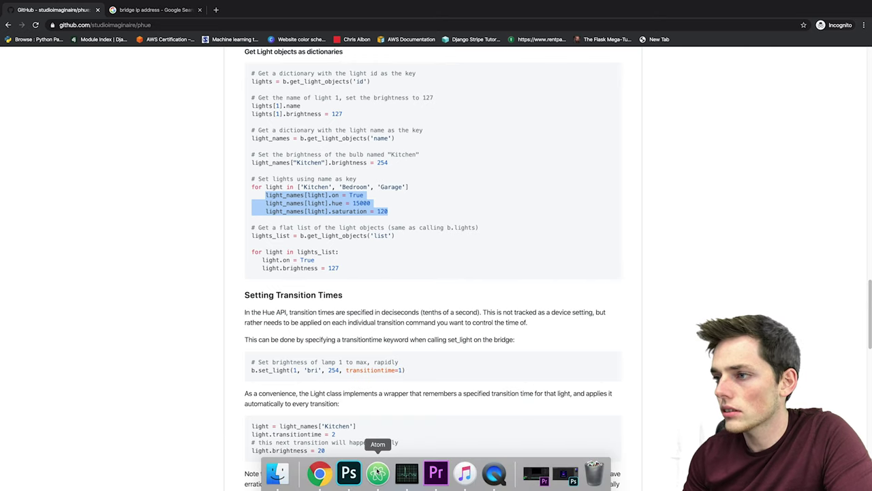
Put the on, hue 15000 and saturation 120 lines in the loop, renamed to lights.
left_click(376, 473)
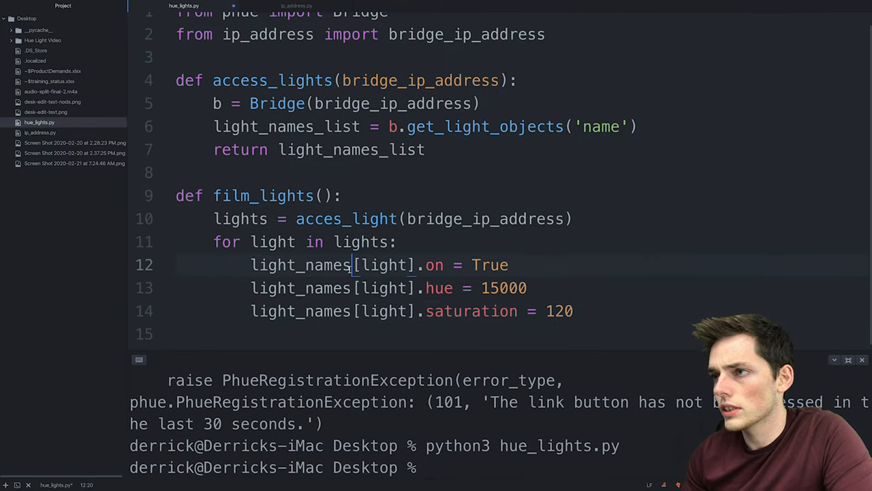
type("lights")
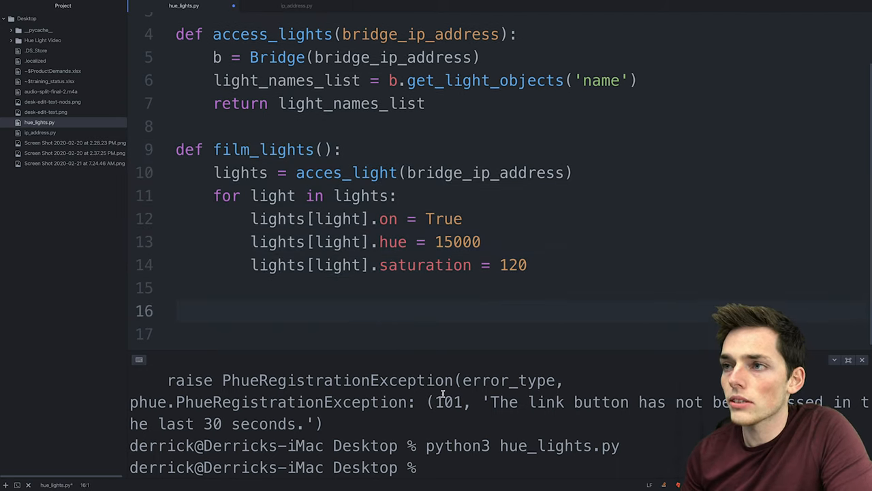
Add an if __name__ == '__main__': guard calling film_lights() and run hue_lights.py.
type("if")
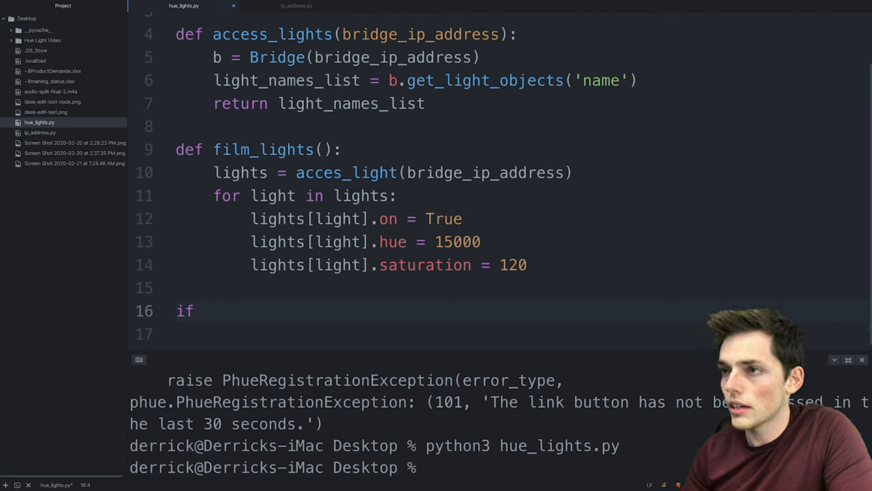
type("__name__ == '")
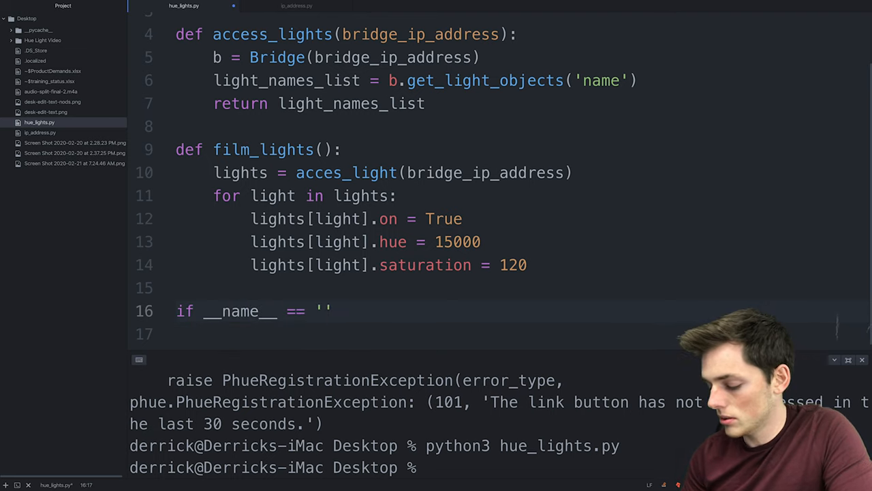
type("__main__")
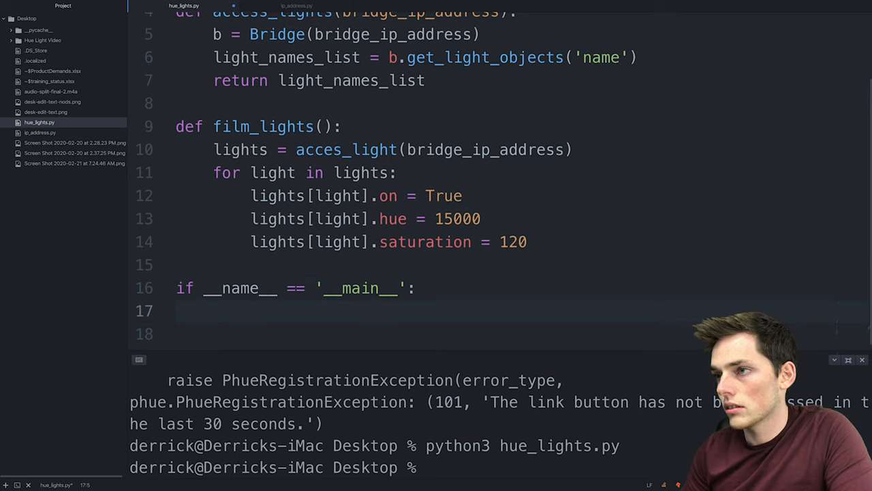
type("film_")
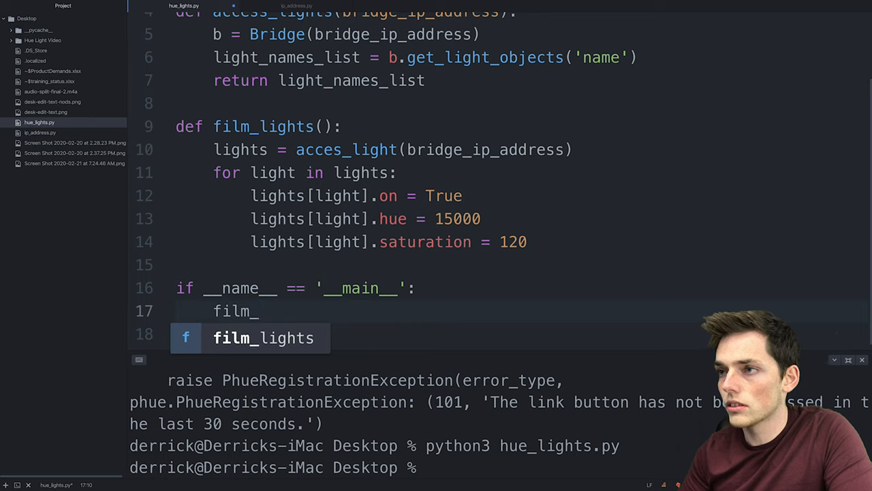
key("Tab")
type("s")
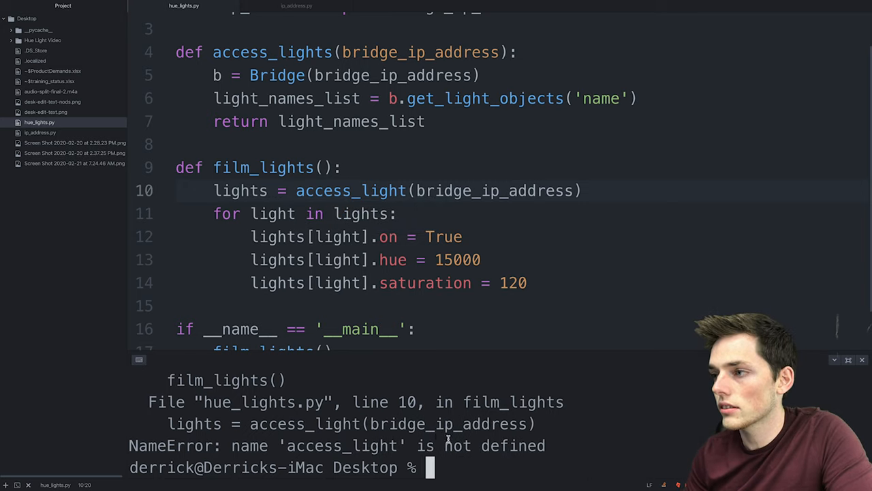
Rename the access_light call on line 10 to access_lights and rerun python3 hue_lights.py.
double_click(379, 445)
type("s")
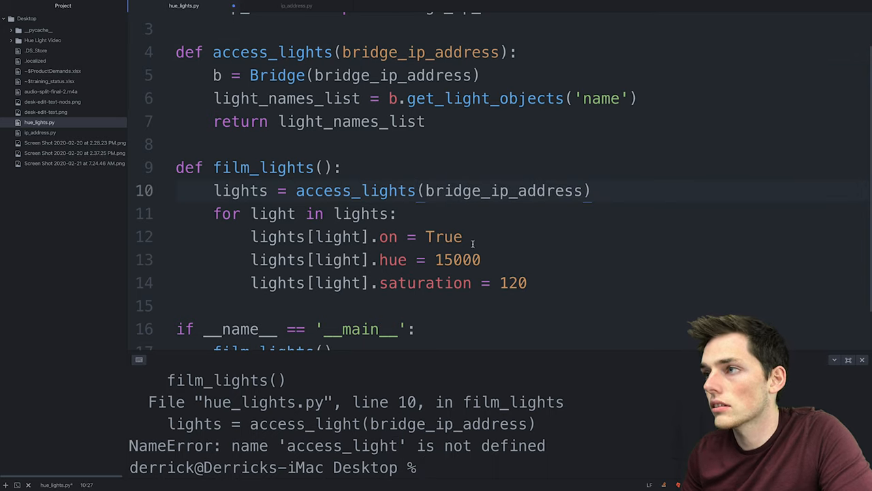
type("python3 hue_lights.py")
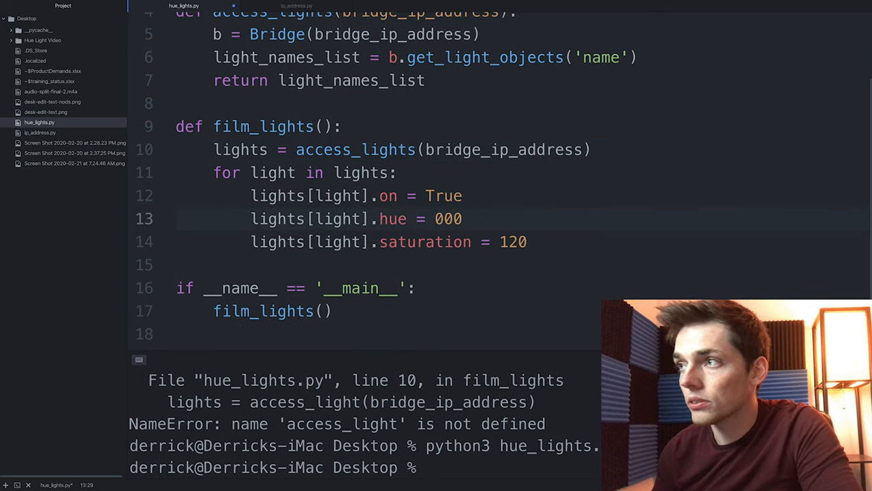
Test values, settle film_lights on hue 20000 and saturation 100, and add a blank line.
type("5000")
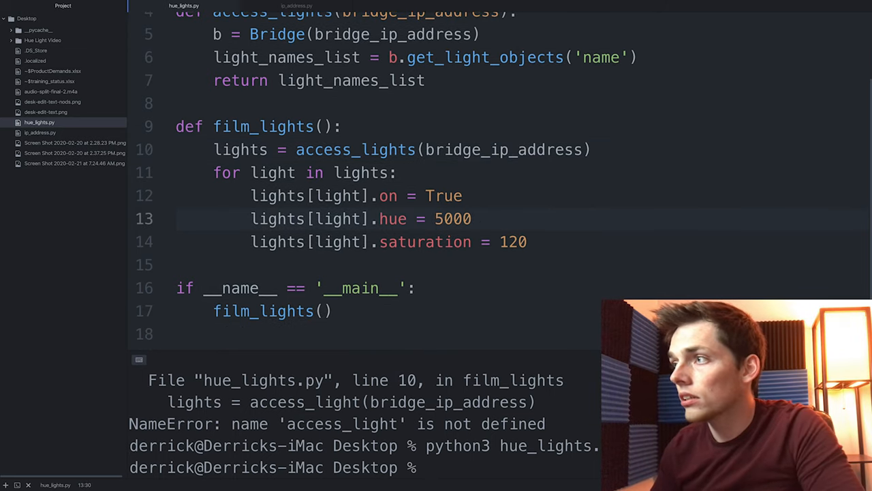
type("100")
type("7")
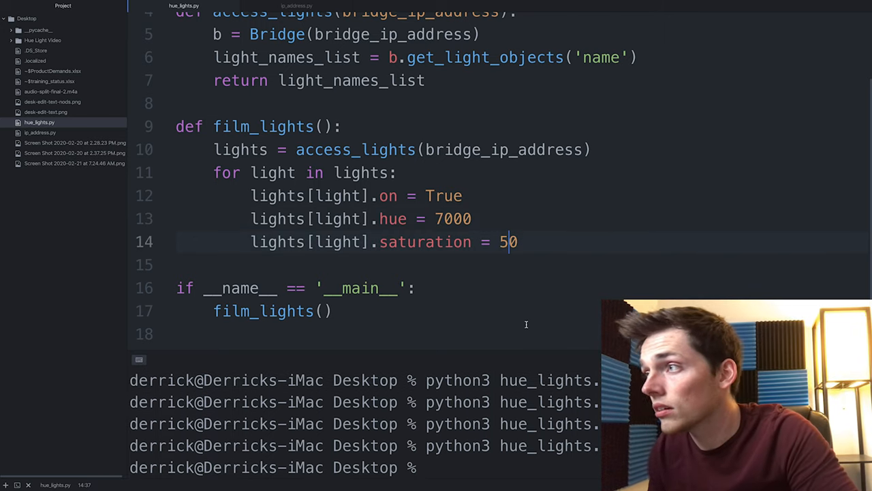
type("100")
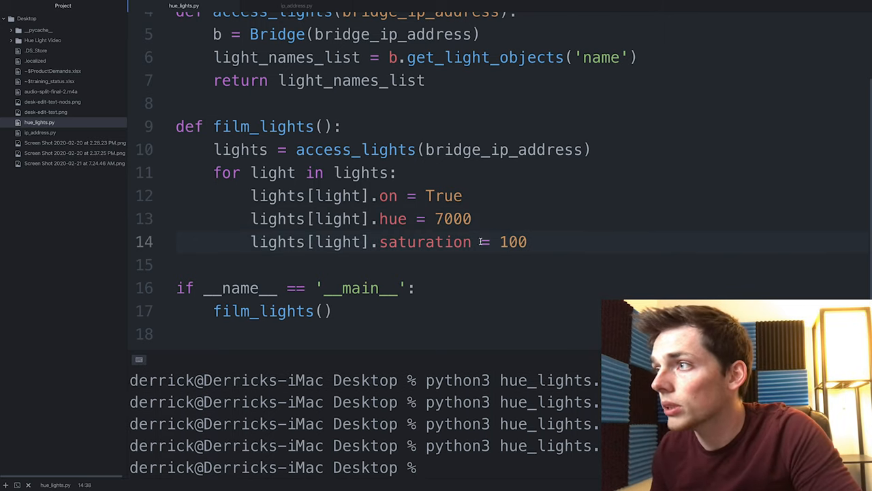
type("20000")
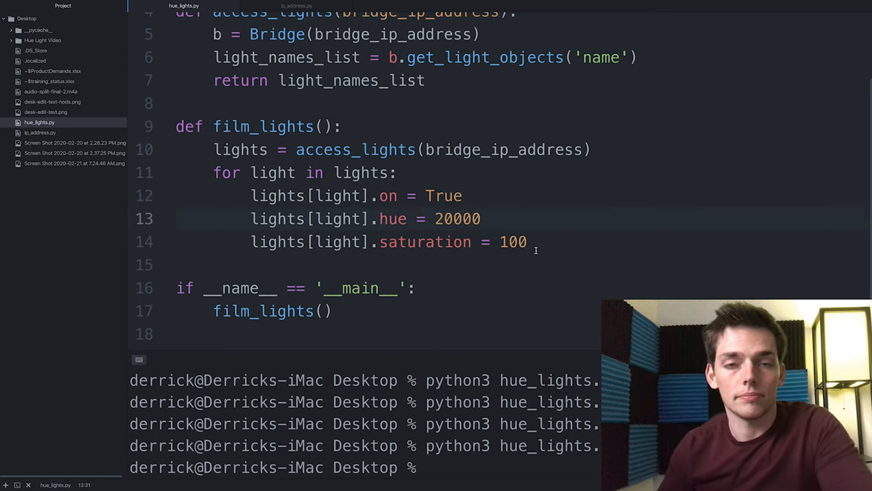
left_click(456, 218)
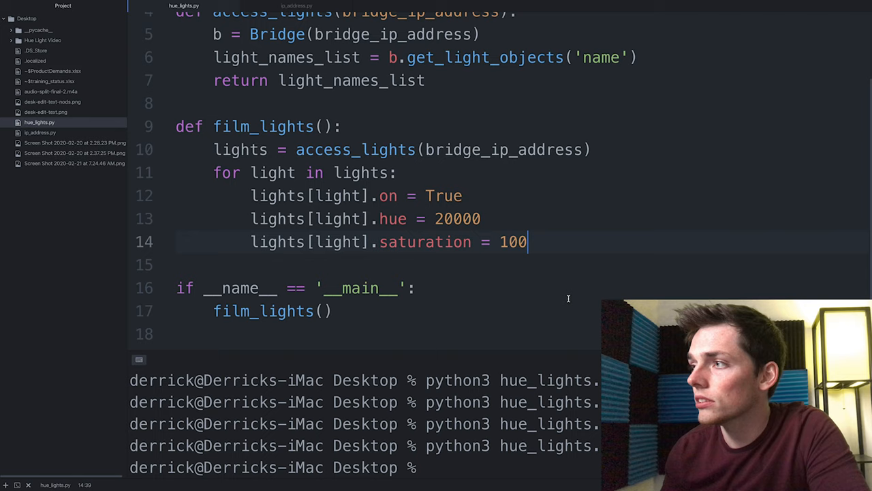
key("Backspace")
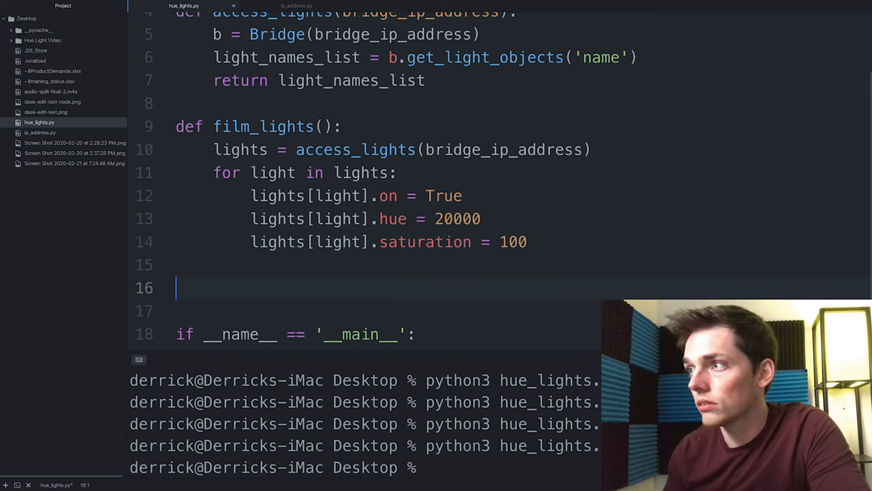
Define danger_mode() that calls access_lights(bridge_ip_address).
type("def dan")
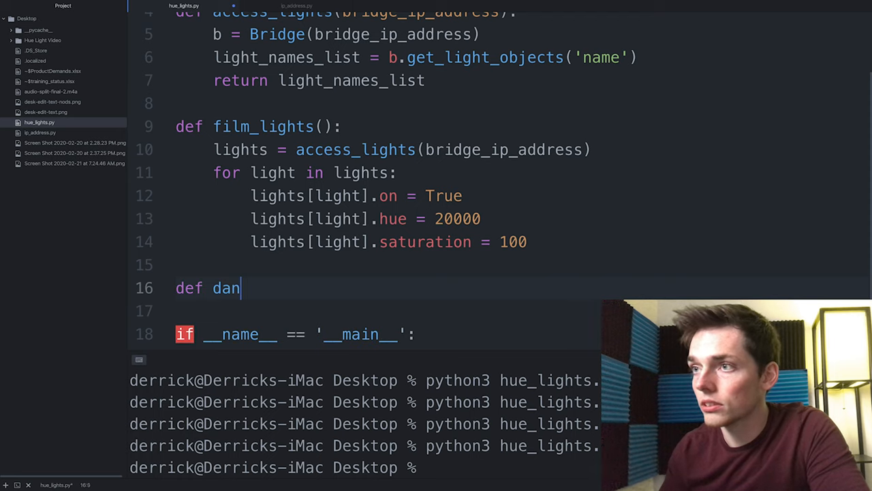
type("ger_mode()")
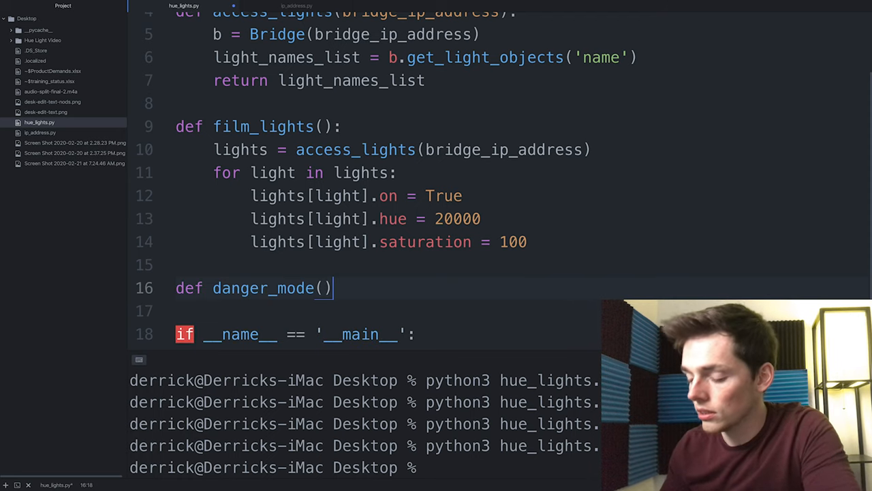
type("lights = acces")
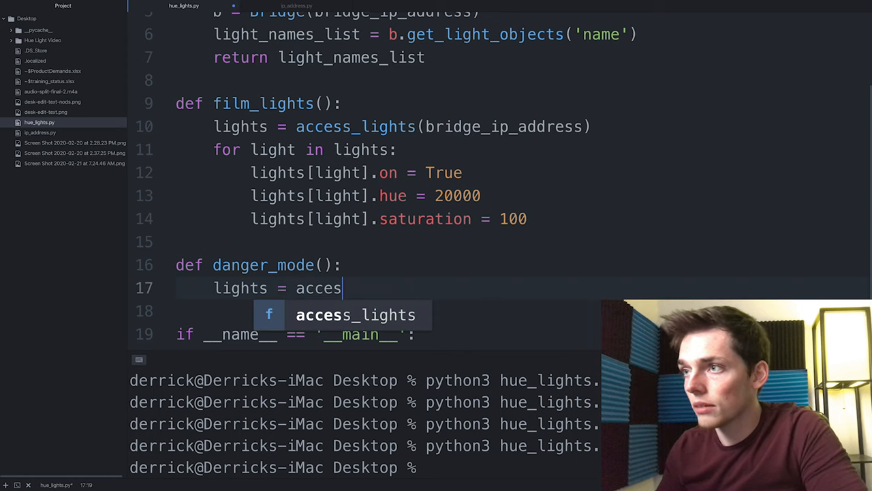
key("Tab")
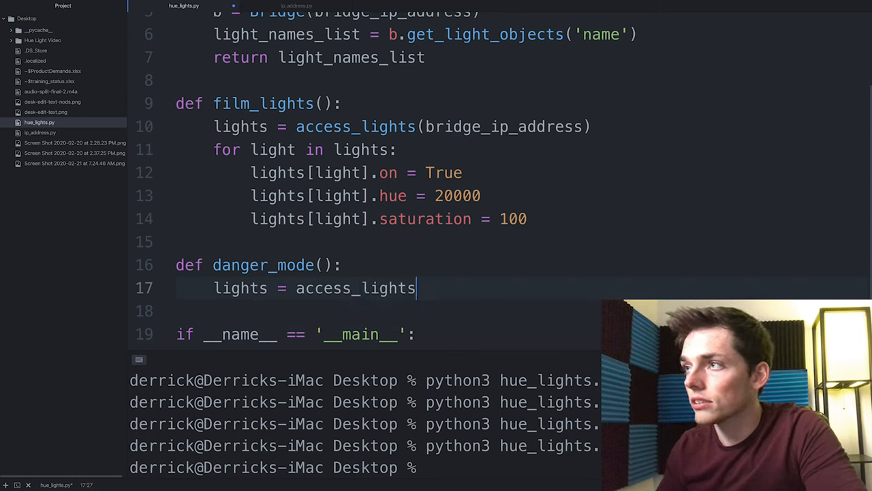
type("()")
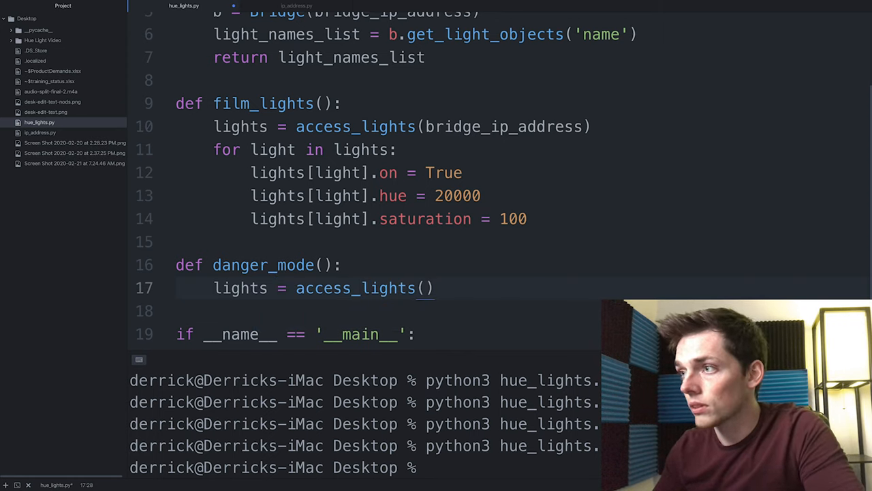
type("bridge_ip_address")
left_click(388, 311)
type("for light in lights:")
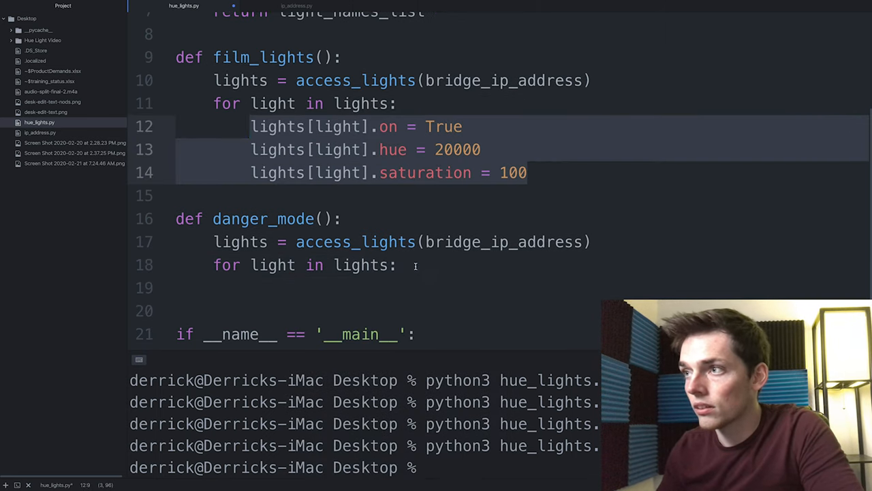
Add the loop turning each light on with hue 180 and saturation 100.
type("lights[light].on = True")
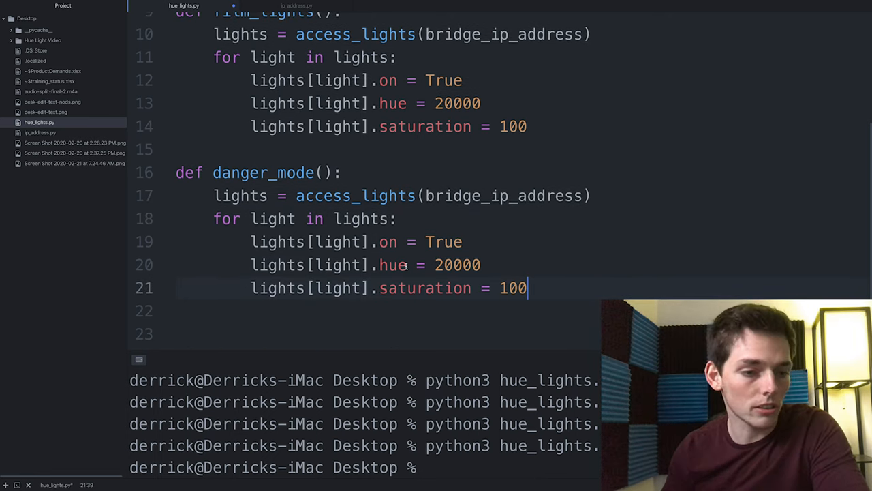
type("0")
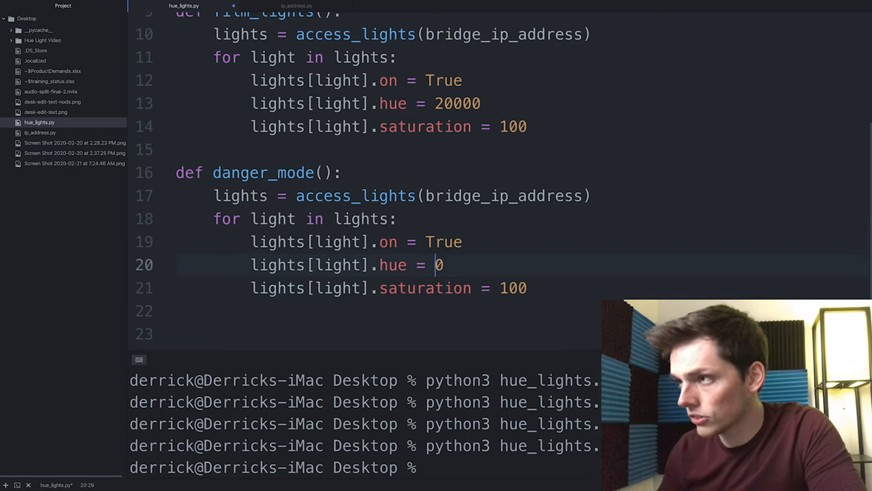
type("18")
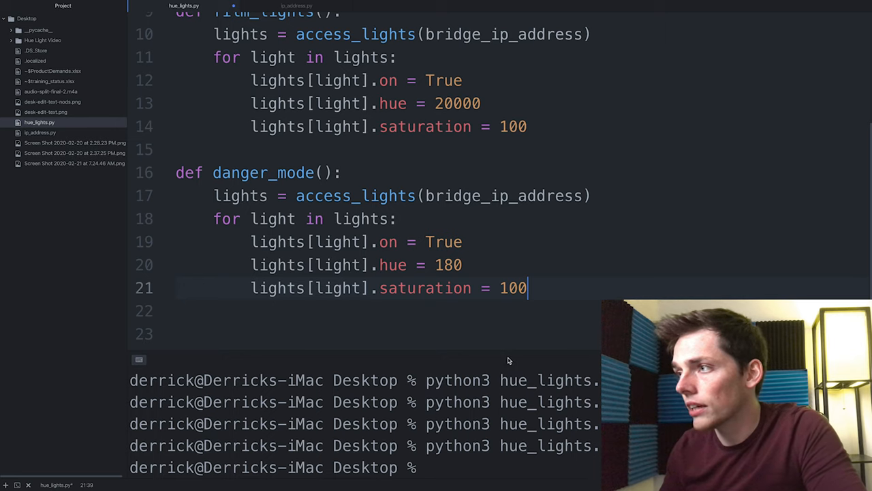
key("Enter")
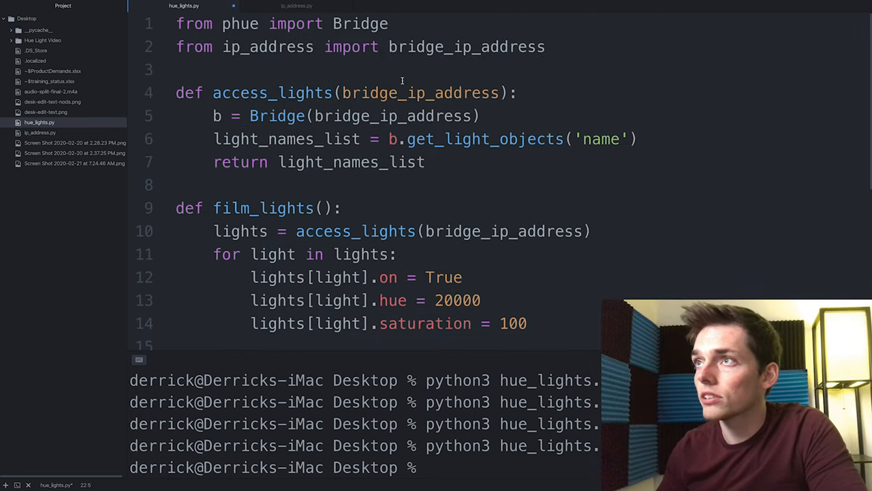
Add import time, a time.sleep(1) pause, and a second loop setting hue 7000.
type("m")
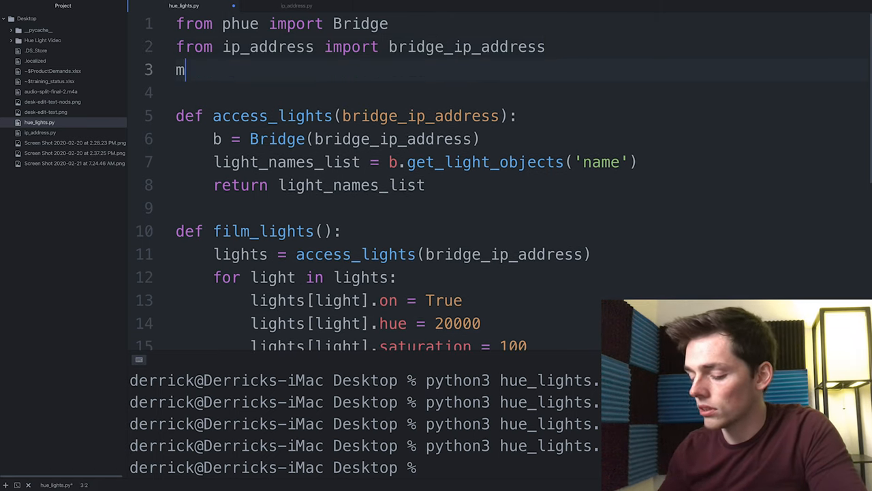
type("import time")
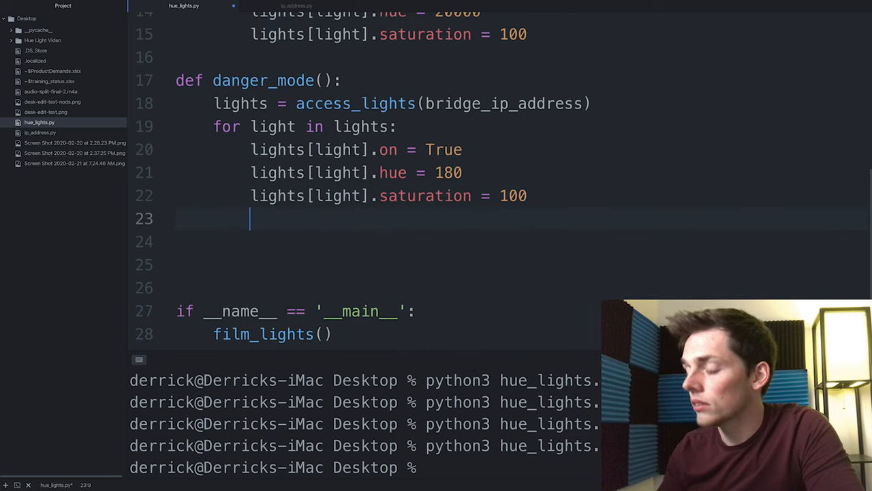
type("time.sleep")
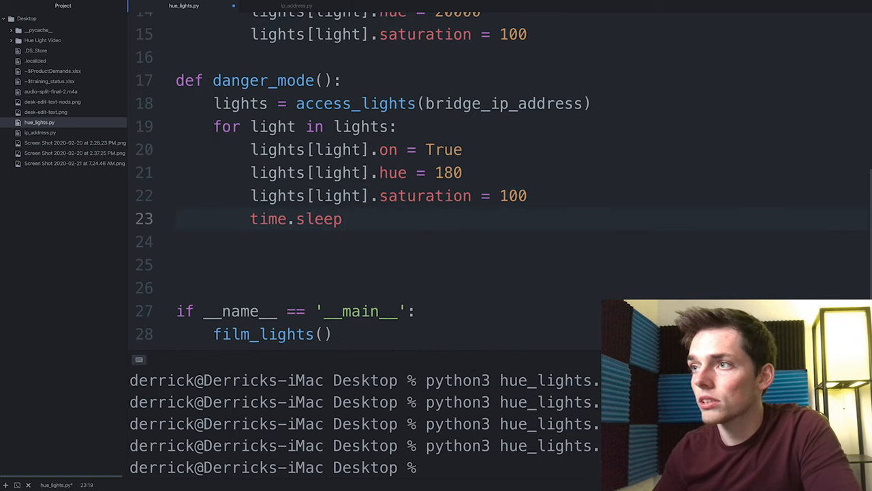
type("(1)")
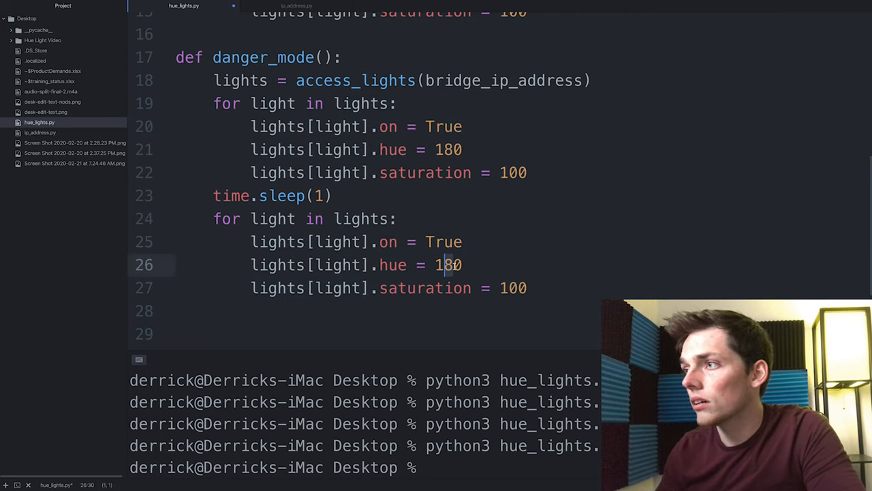
type("0")
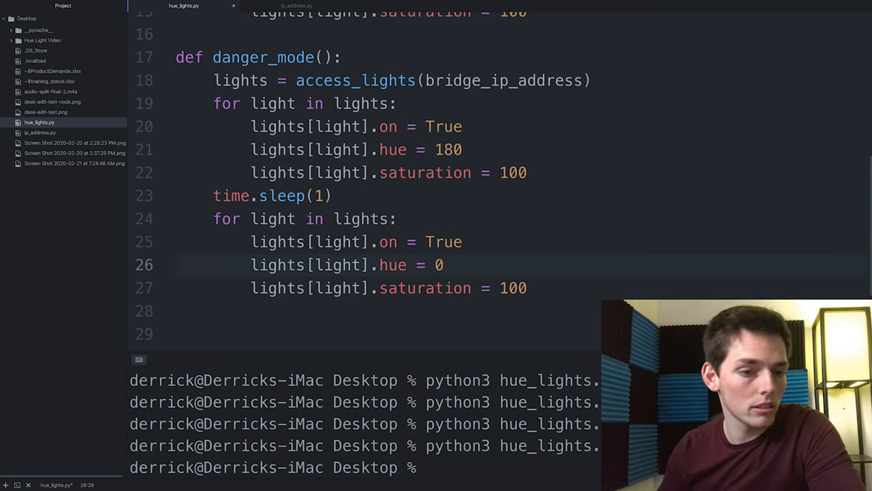
type("7000")
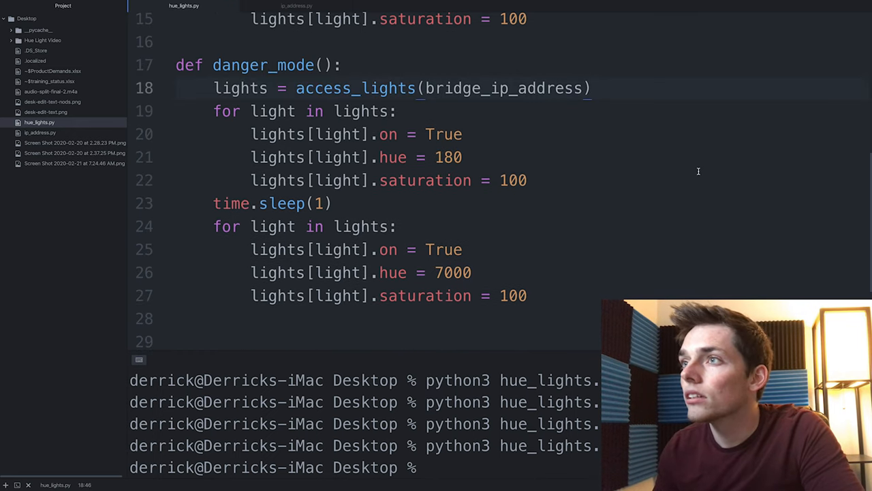
Wrap danger_mode's loops in while True with a leading sleep, then retype the main call as film_lights.
type("while Tr")
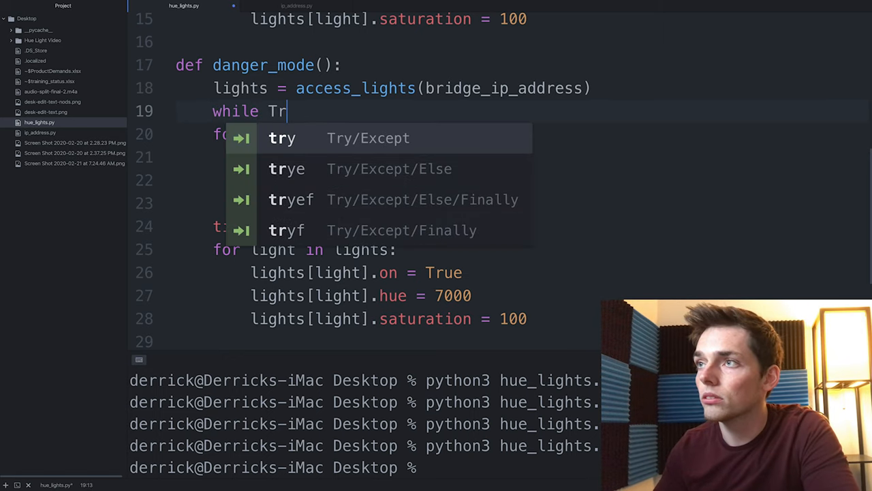
type("ue:")
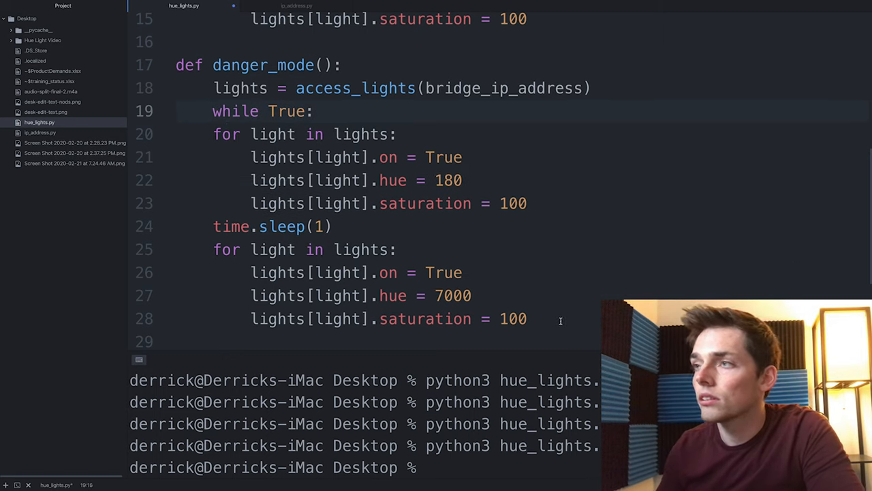
left_click(533, 318)
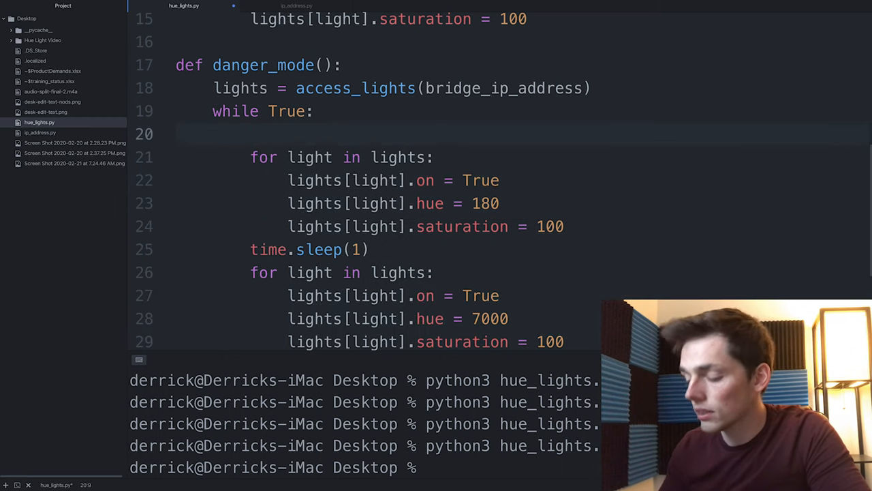
type("time.sleep()")
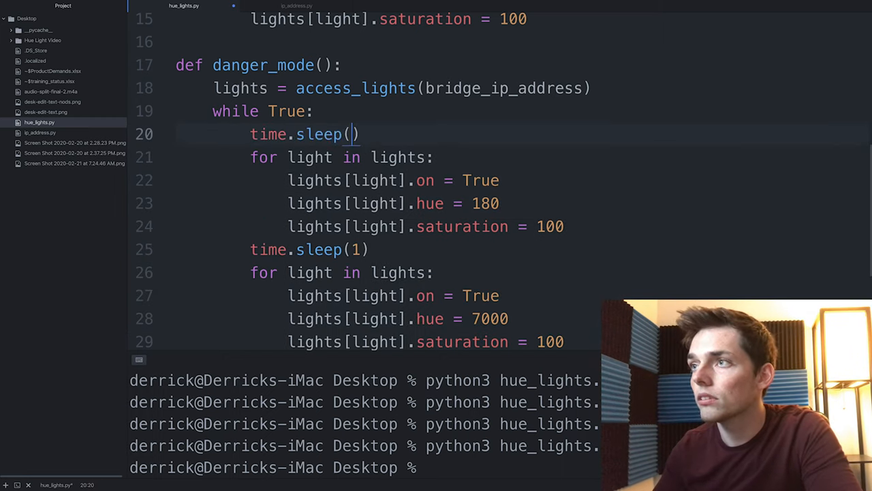
scroll("down", 3)
type("1")
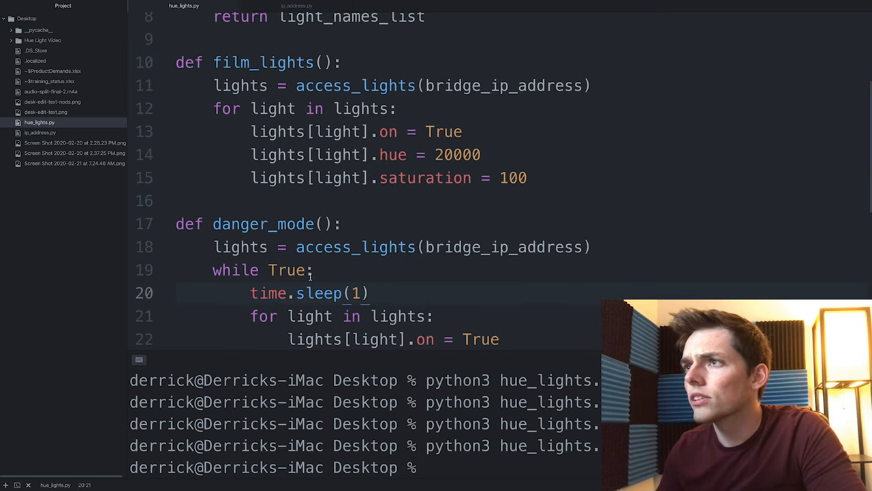
scroll("down", 3)
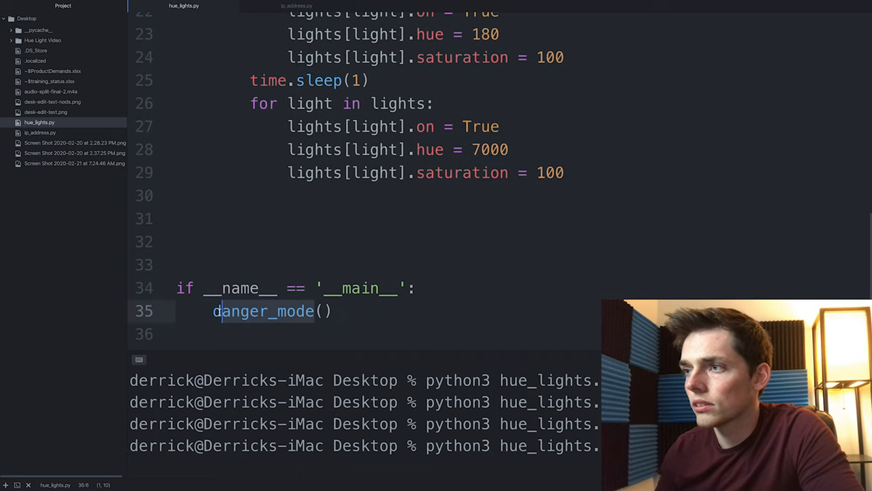
type("fil(")
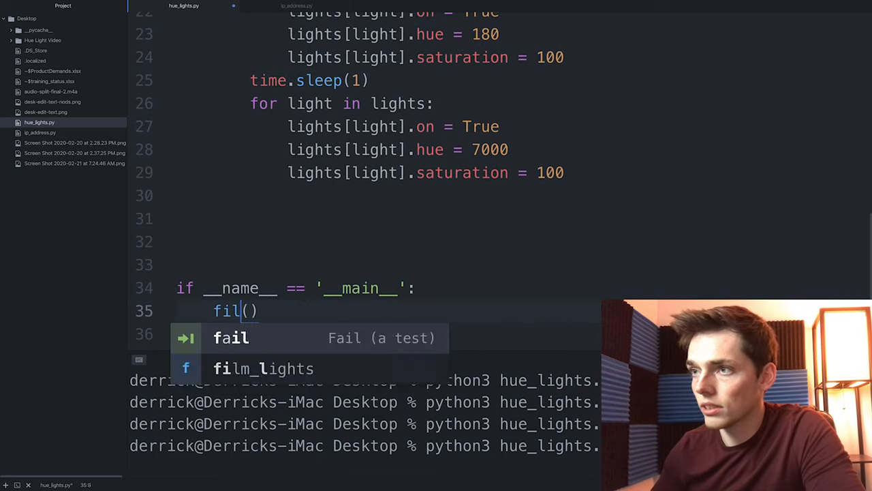